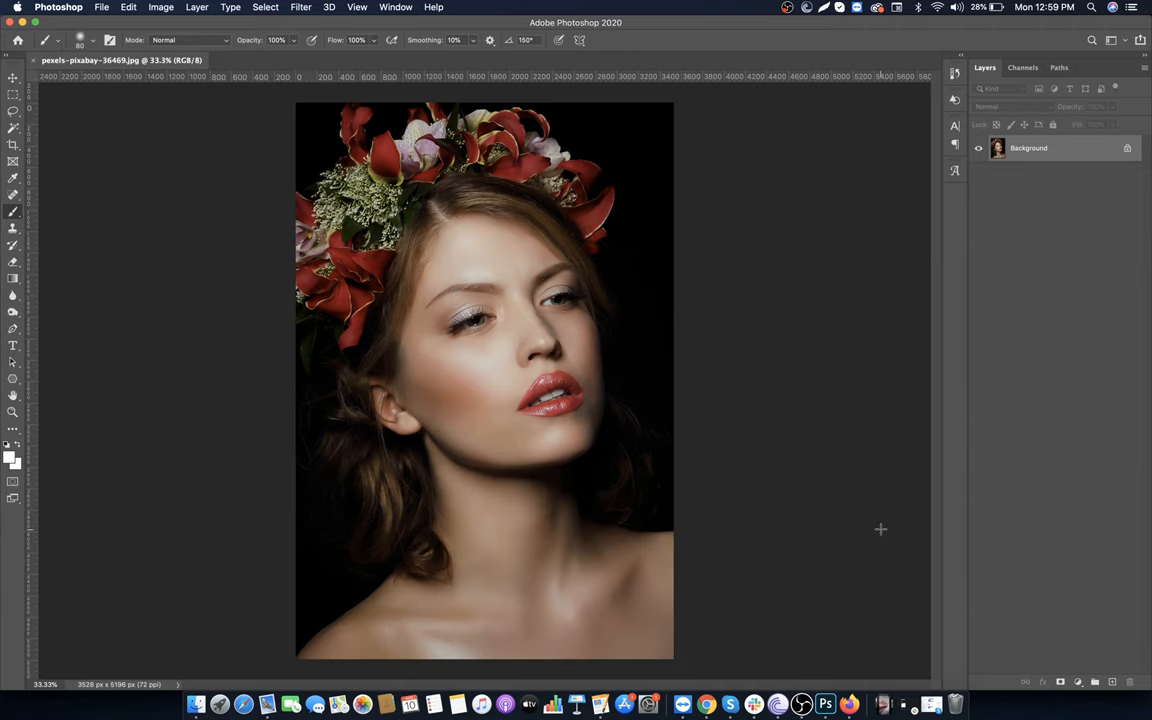
{"action": "mouse_move", "coordinate": [970, 668]}
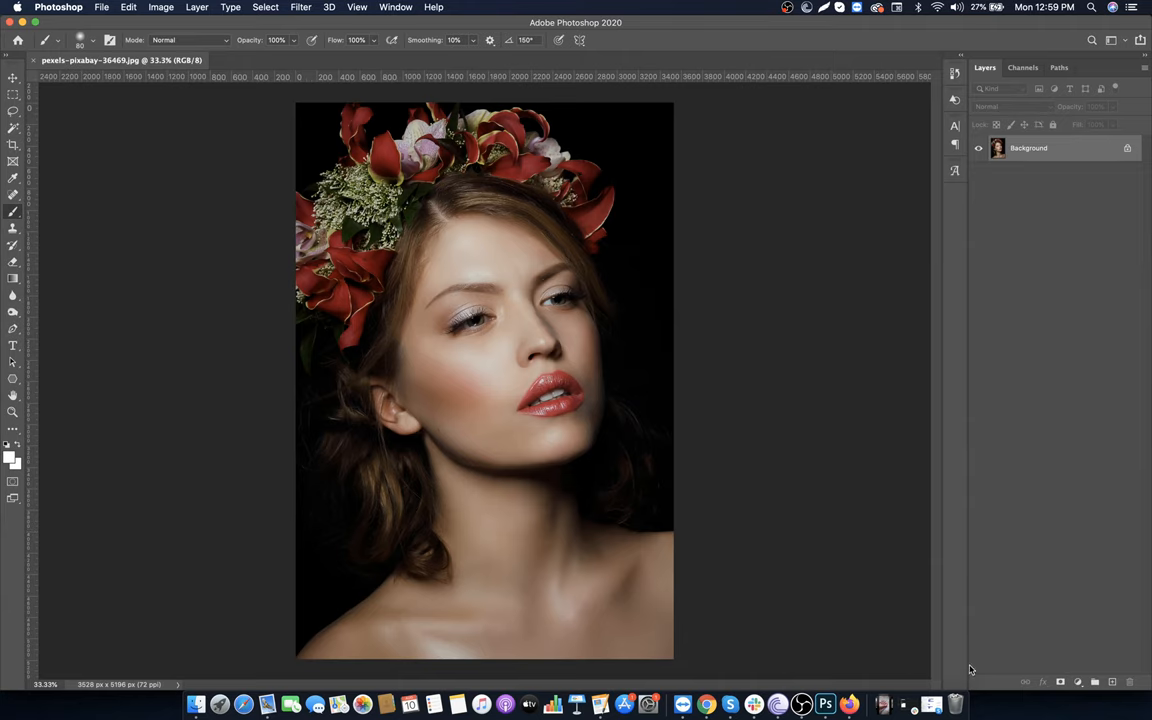
{"action": "mouse_move", "coordinate": [1076, 218]}
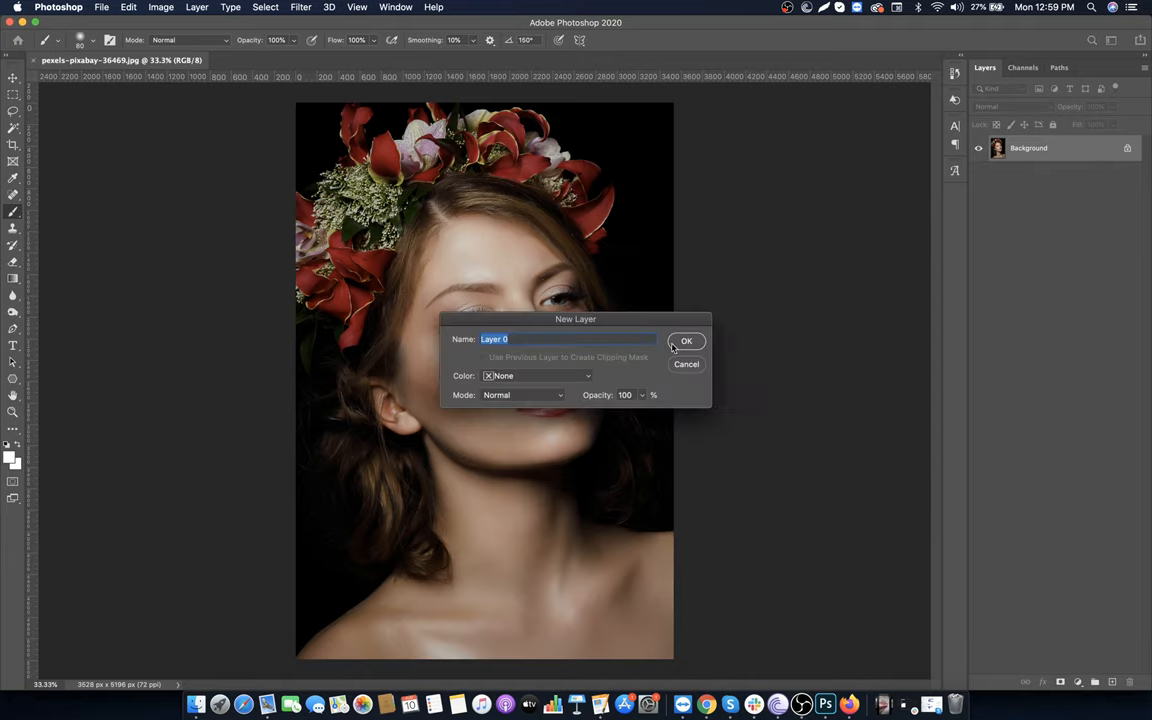
Convert the Background to Layer 0 and duplicate it as Layer 0 copy
{"action": "left_click", "coordinate": [686, 340]}
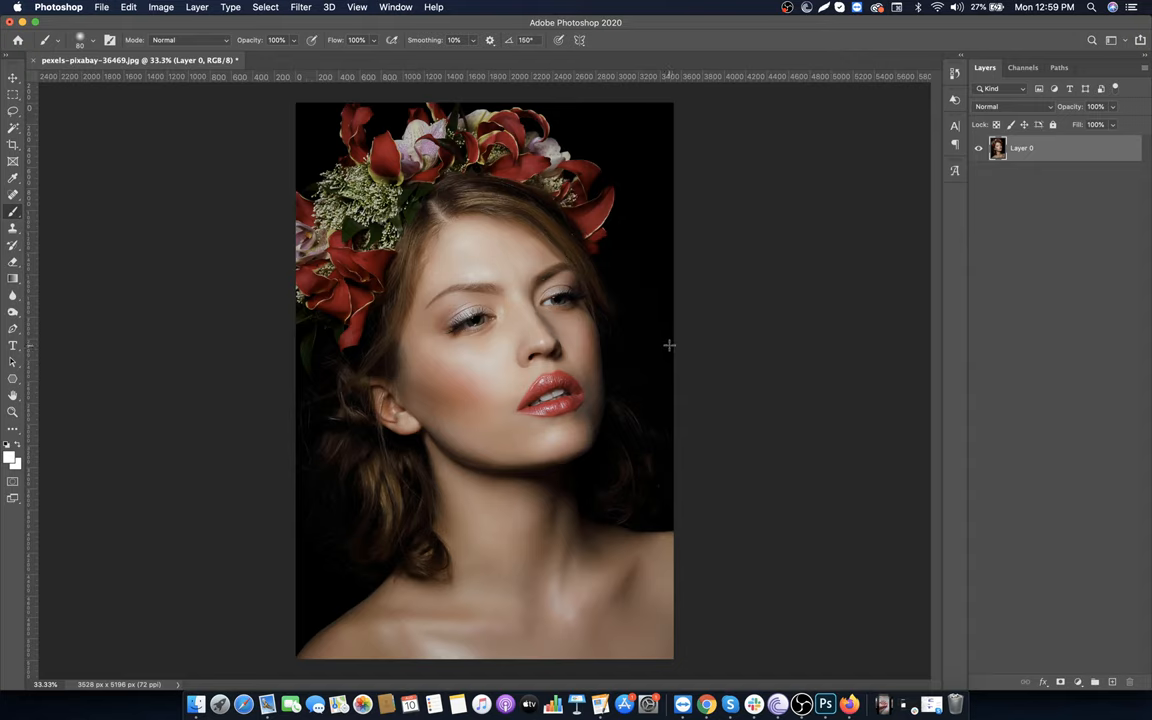
{"action": "right_click", "coordinate": [1020, 148]}
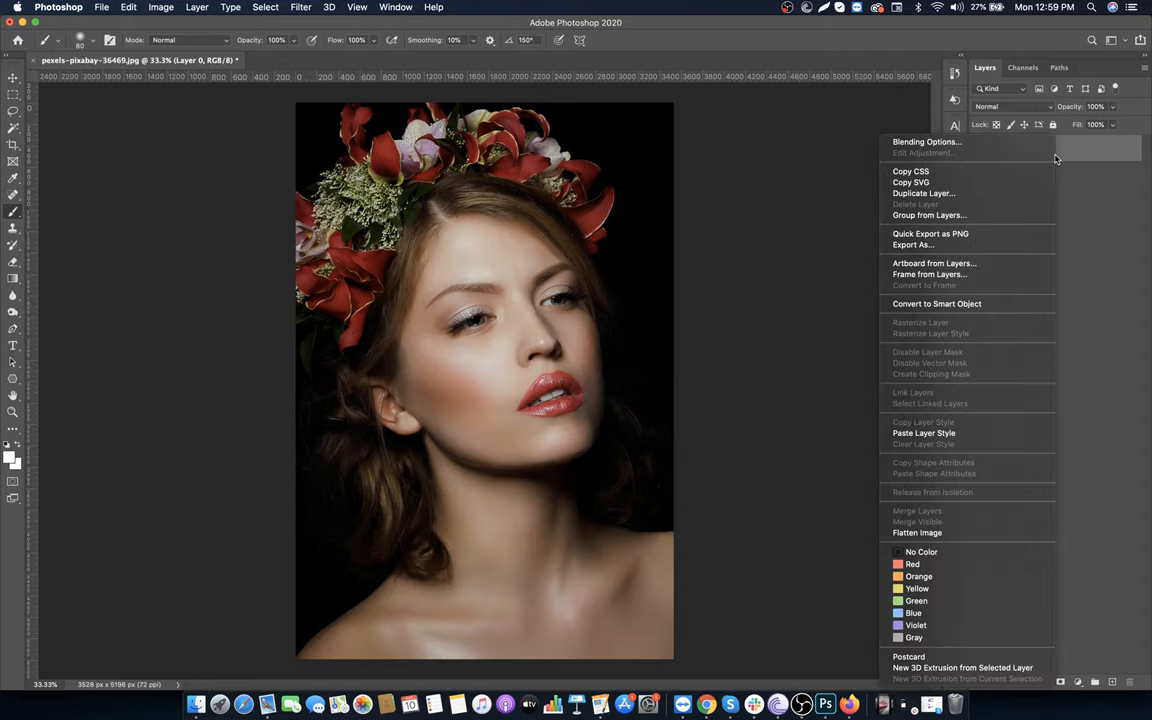
{"action": "mouse_move", "coordinate": [1016, 192]}
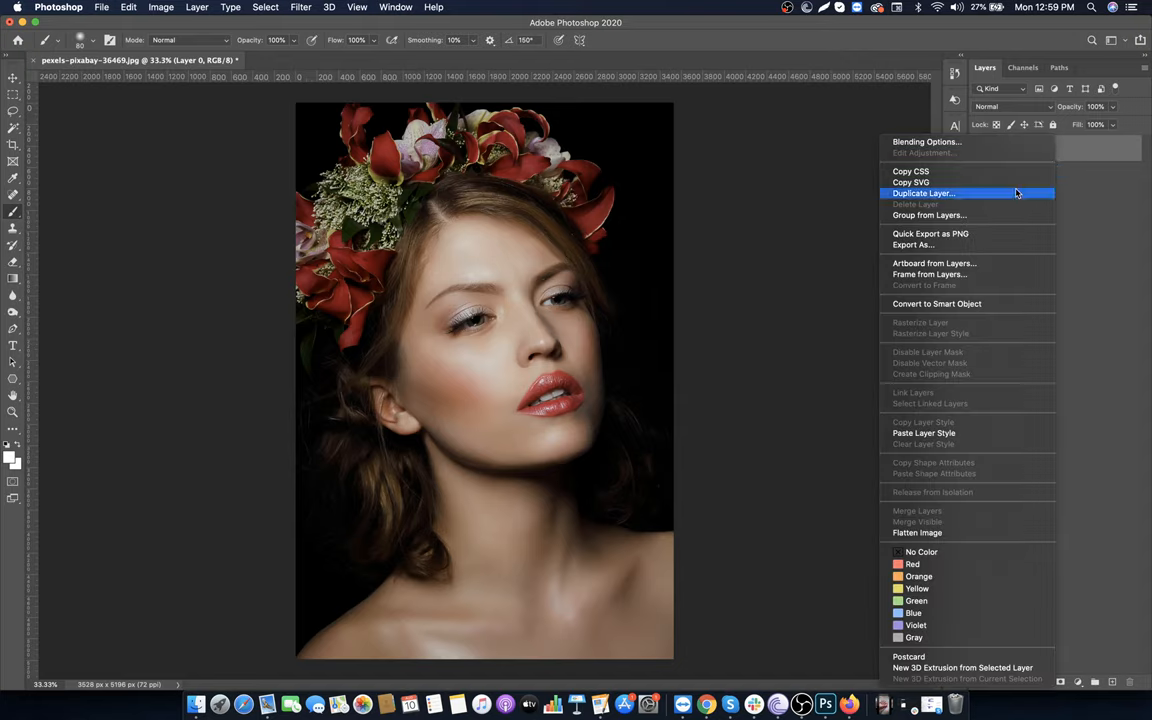
{"action": "left_click", "coordinate": [922, 192]}
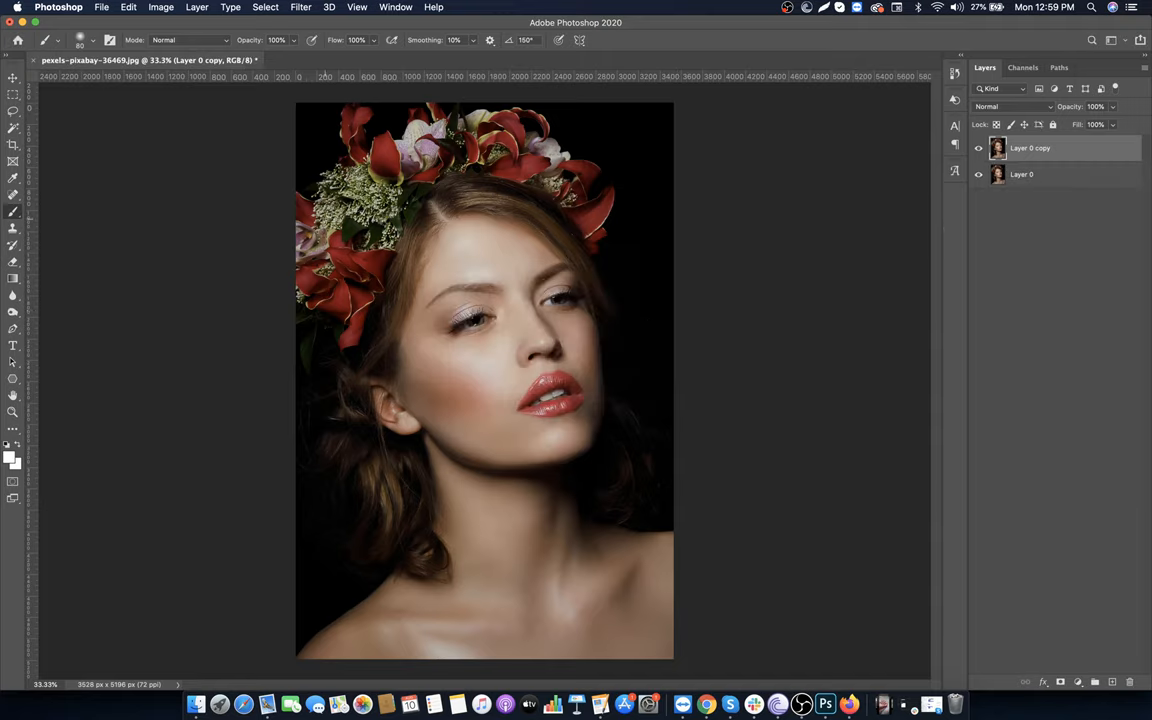
Convert Layer 0 copy to black and white via Image > Adjustments
{"action": "left_click", "coordinate": [160, 8]}
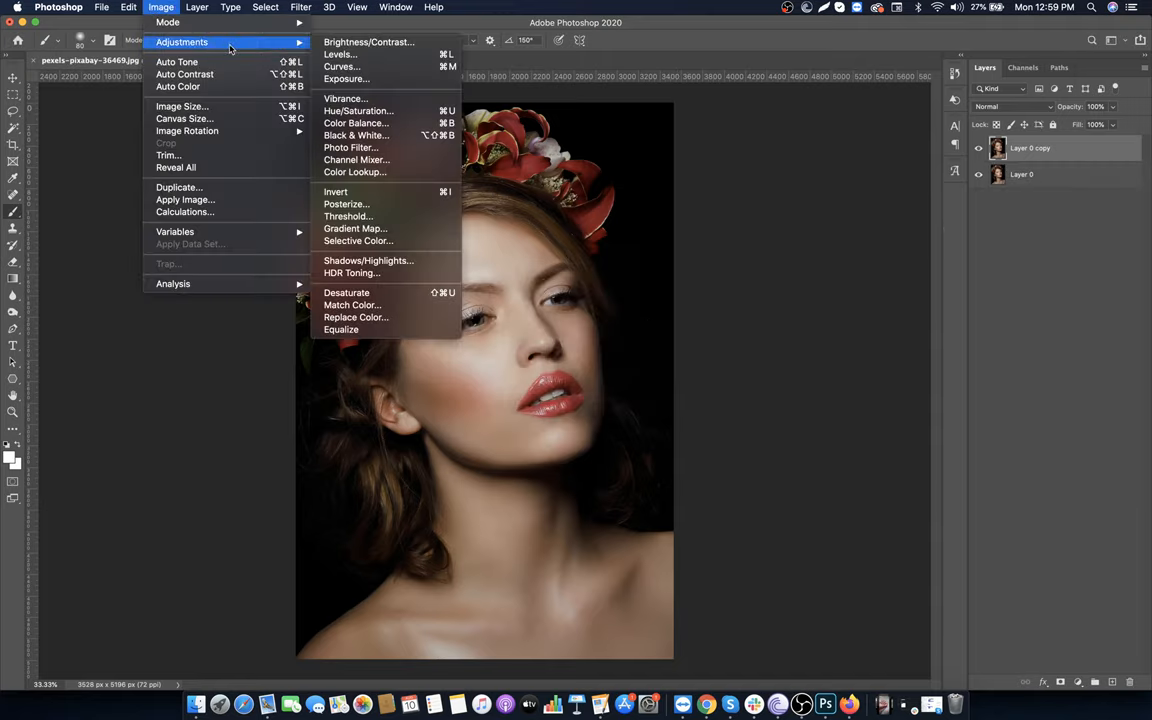
{"action": "mouse_move", "coordinate": [356, 136]}
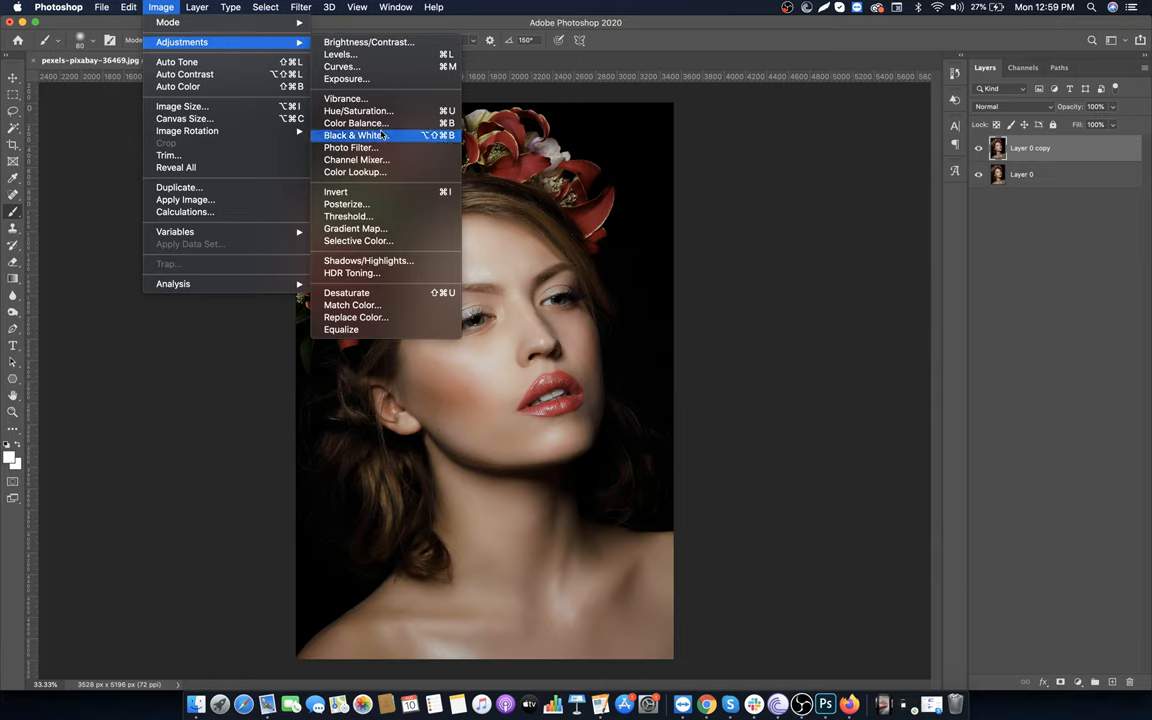
{"action": "left_click", "coordinate": [352, 136]}
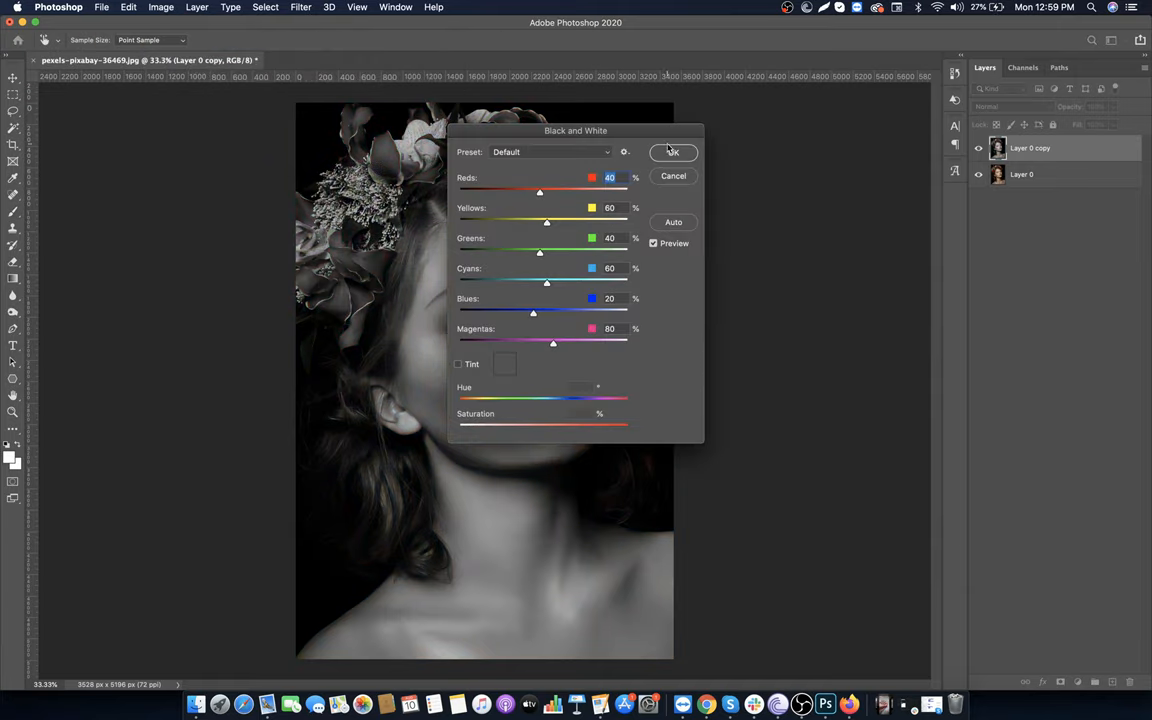
{"action": "left_click", "coordinate": [672, 152]}
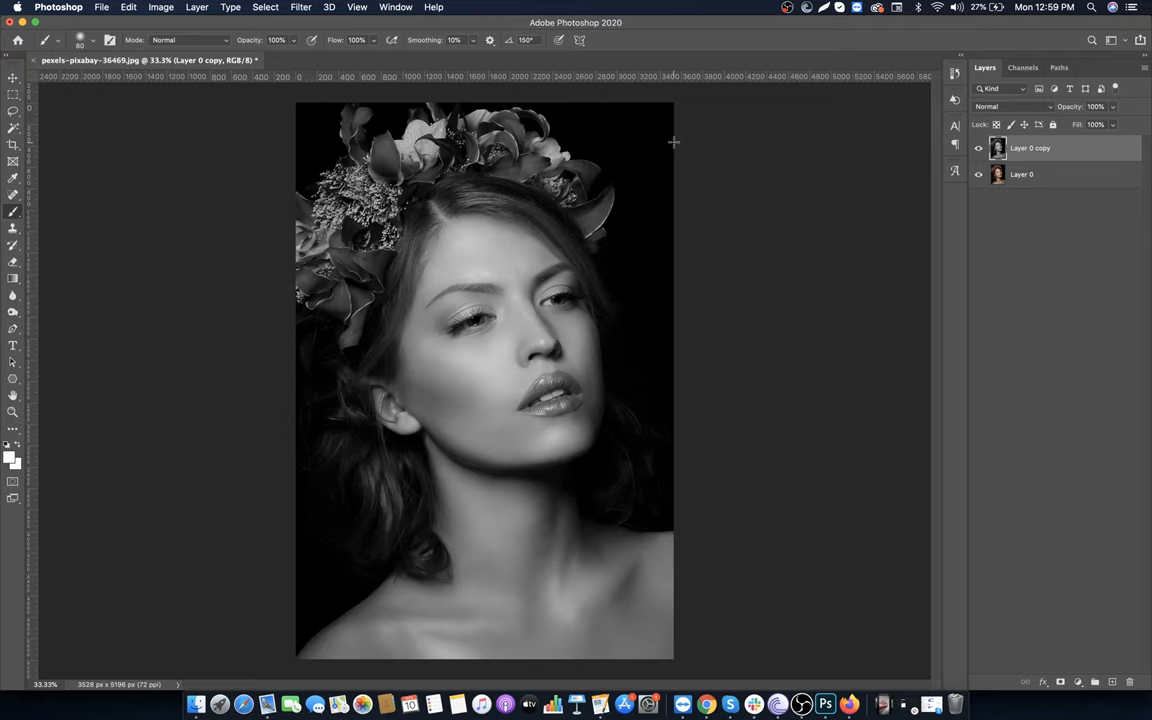
Apply a Levels adjustment, moving the black input slider right to deepen shadows
{"action": "left_click", "coordinate": [160, 8]}
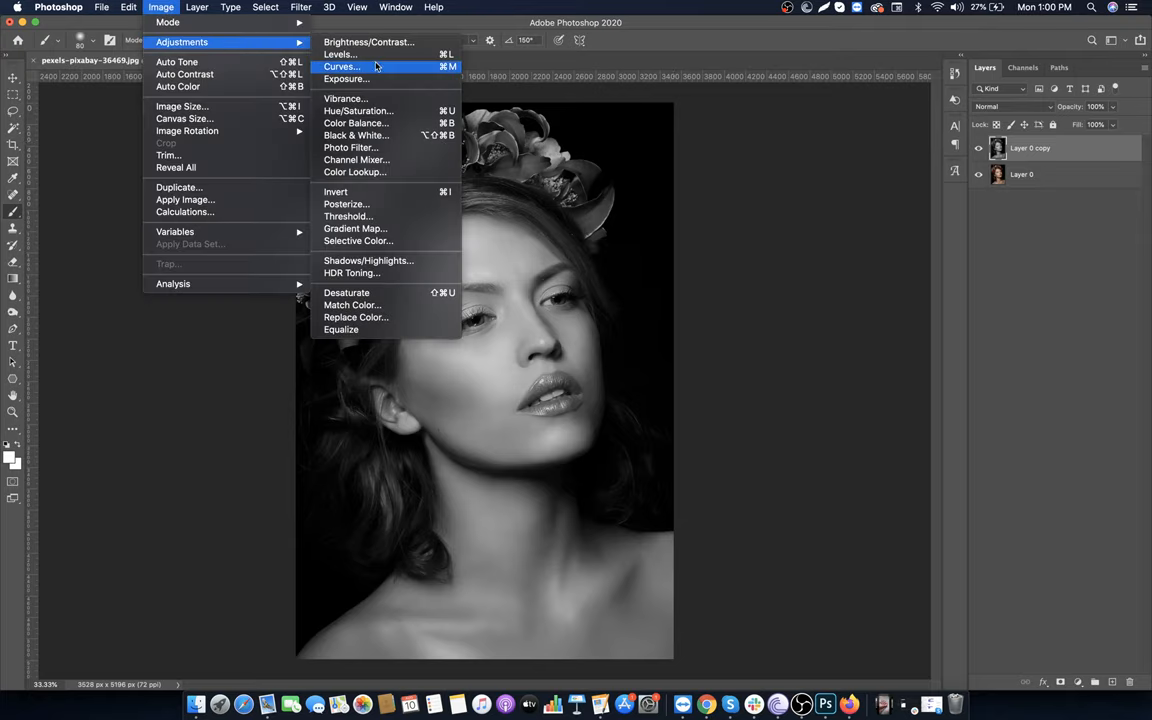
{"action": "left_click", "coordinate": [340, 56]}
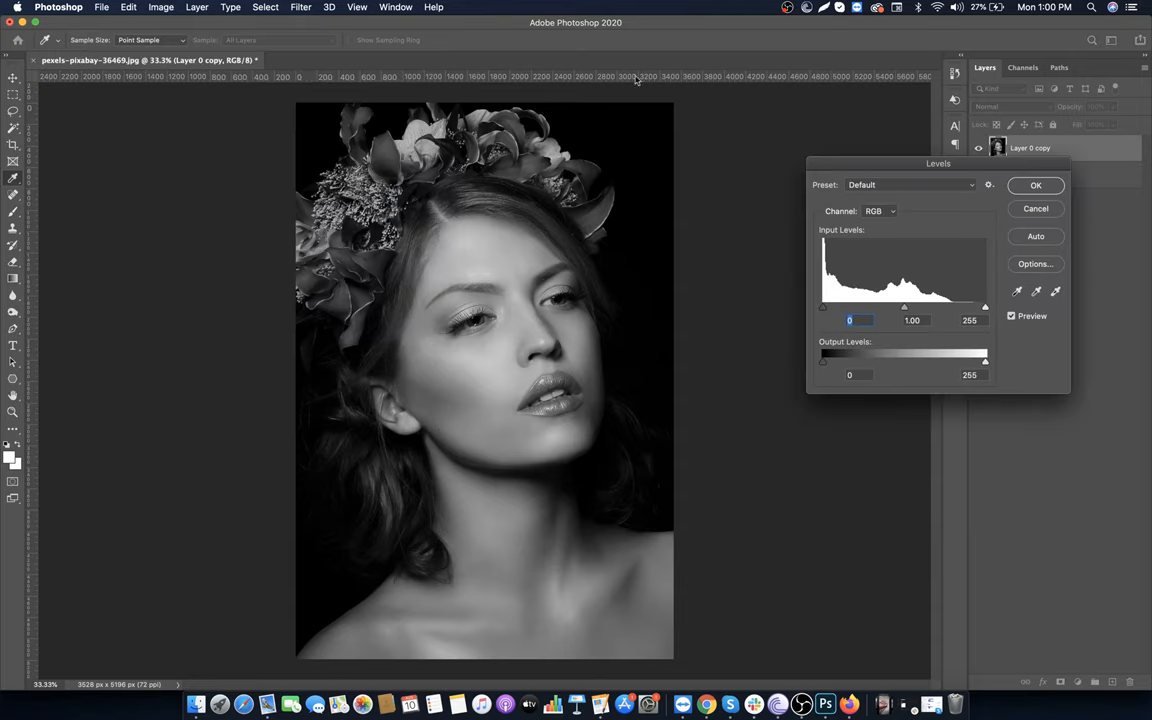
{"action": "left_click_drag", "start_coordinate": [824, 308], "coordinate": [850, 308]}
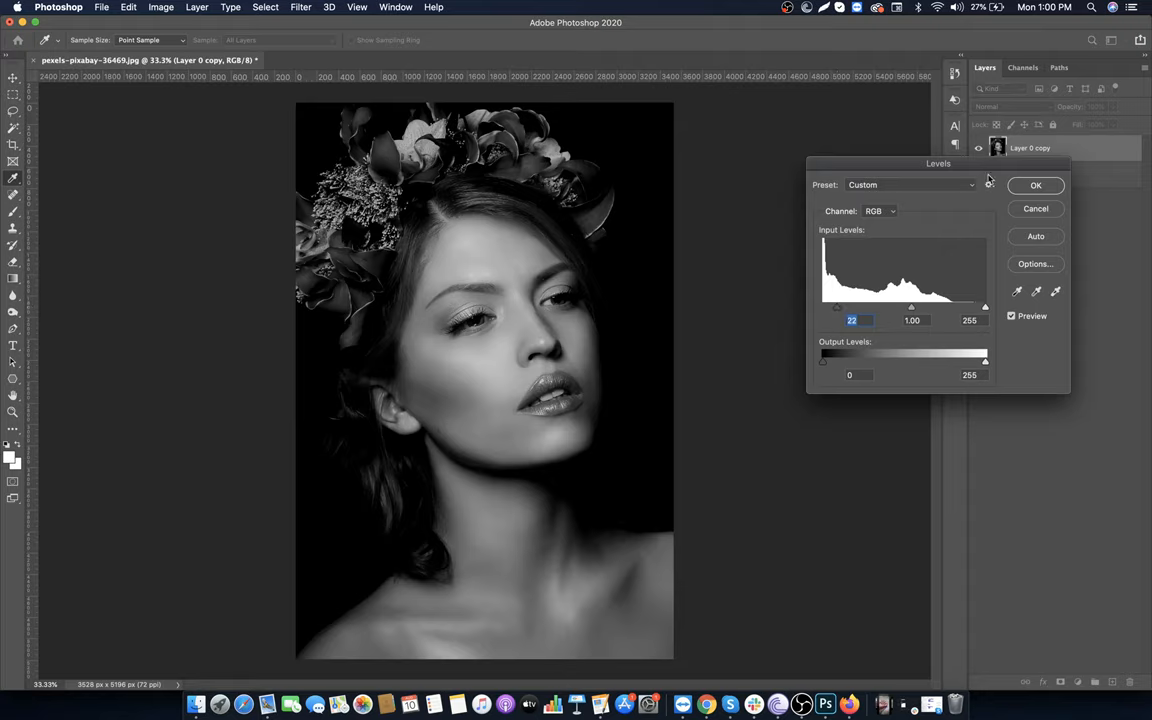
{"action": "left_click", "coordinate": [1036, 184]}
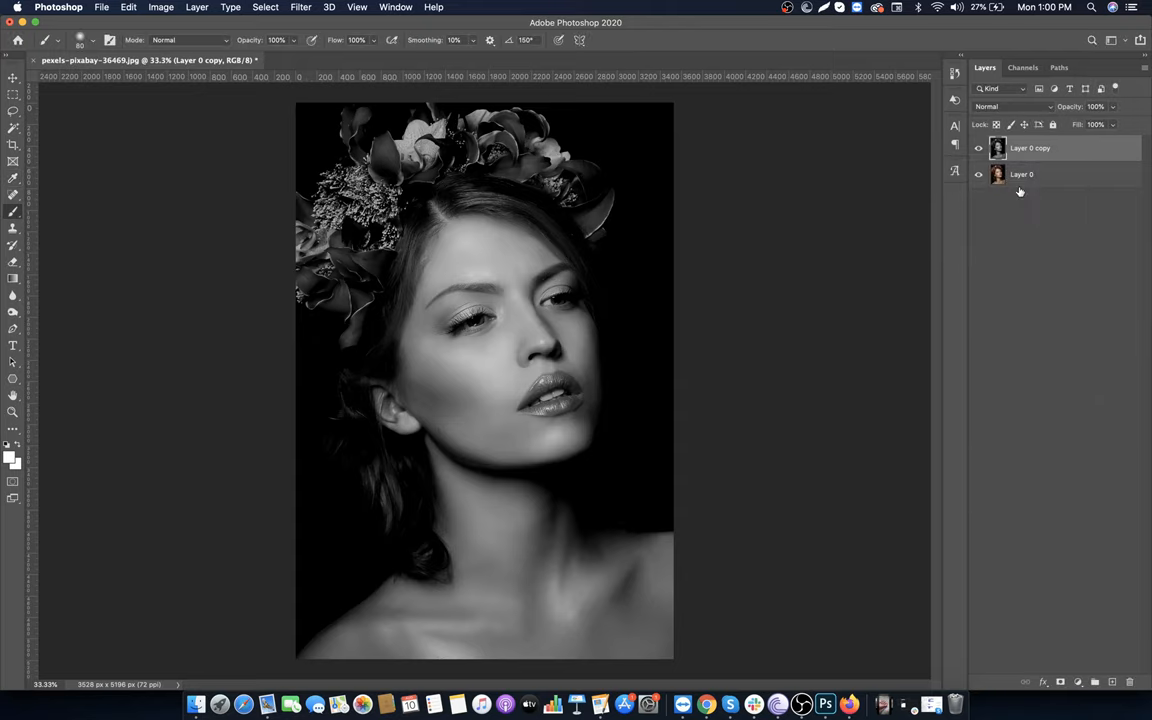
Apply a small-radius Gaussian Blur to the black-and-white copy
{"action": "left_click", "coordinate": [300, 8]}
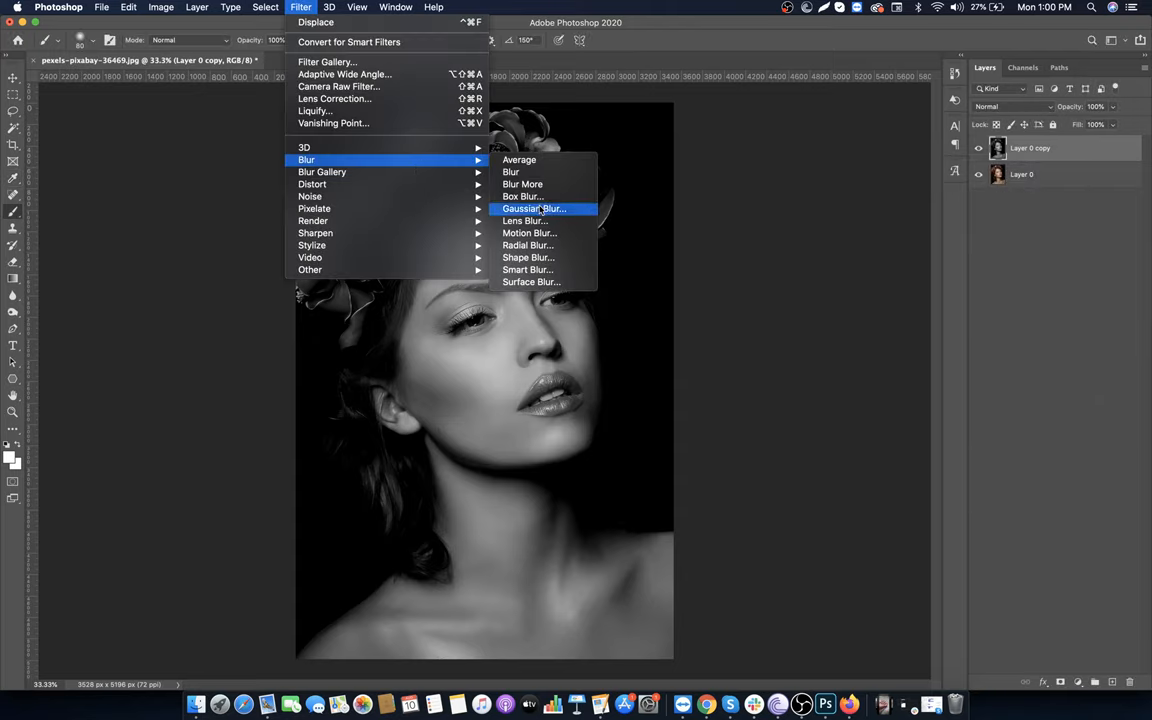
{"action": "left_click", "coordinate": [532, 208]}
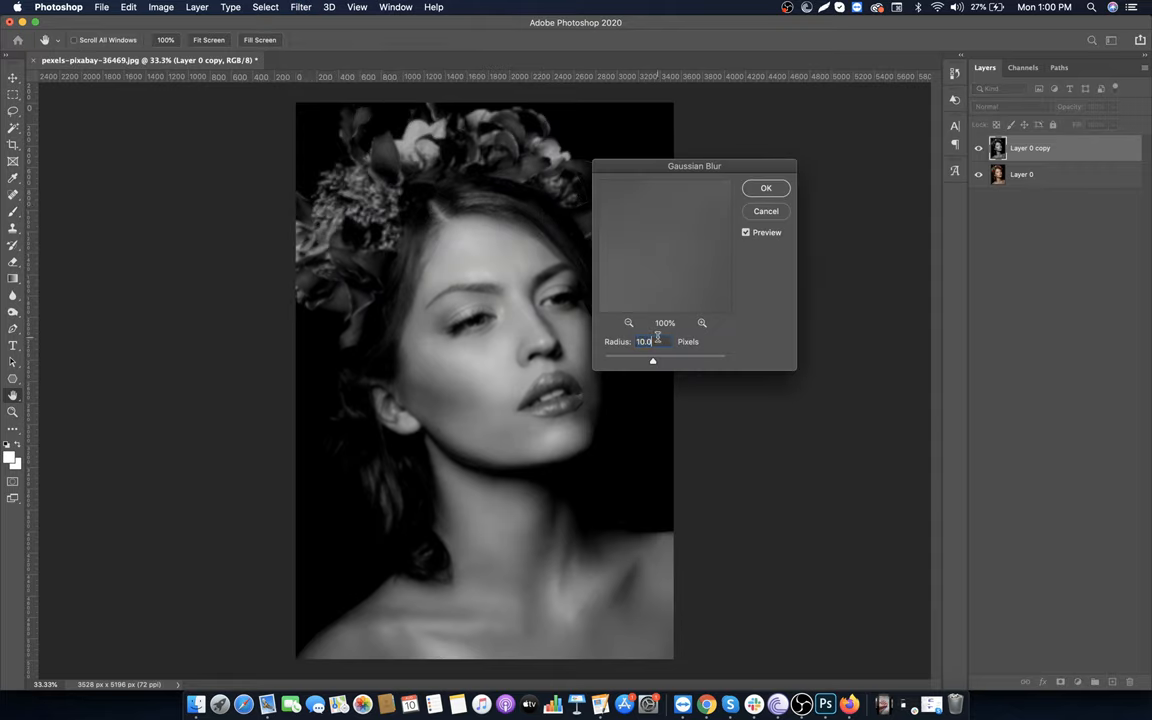
{"action": "left_click", "coordinate": [766, 188]}
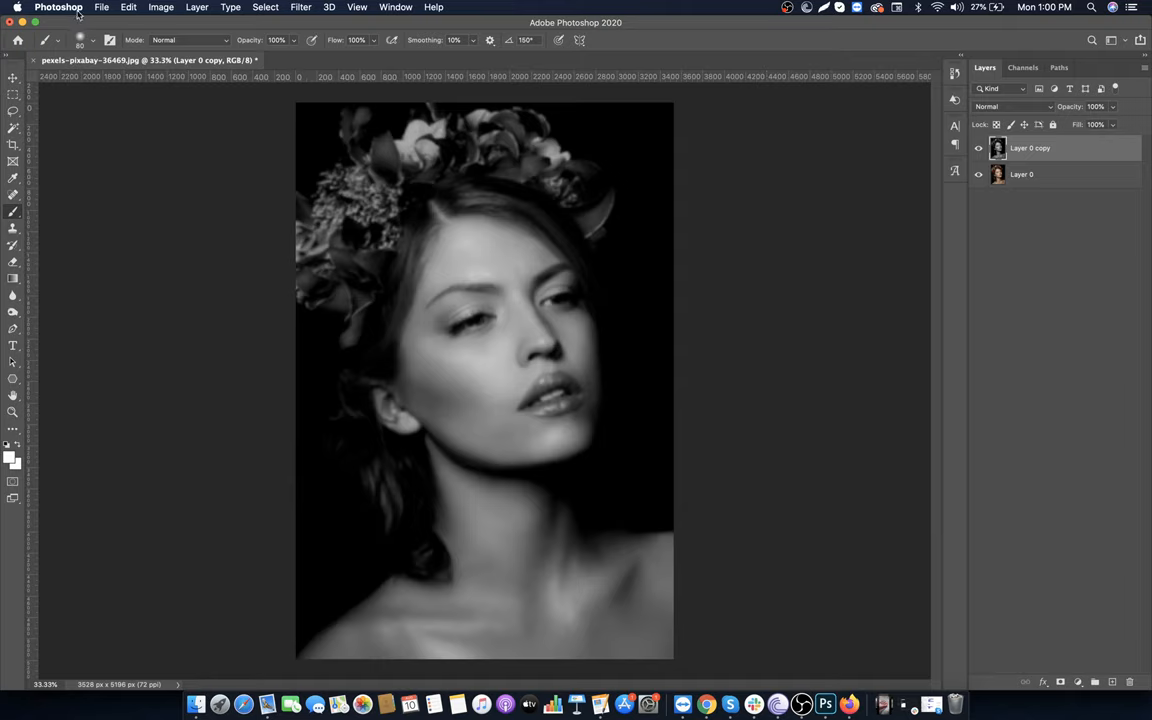
Save the document as DISPLACEMENT MAP.psd with Maximize Compatibility
{"action": "left_click", "coordinate": [100, 8]}
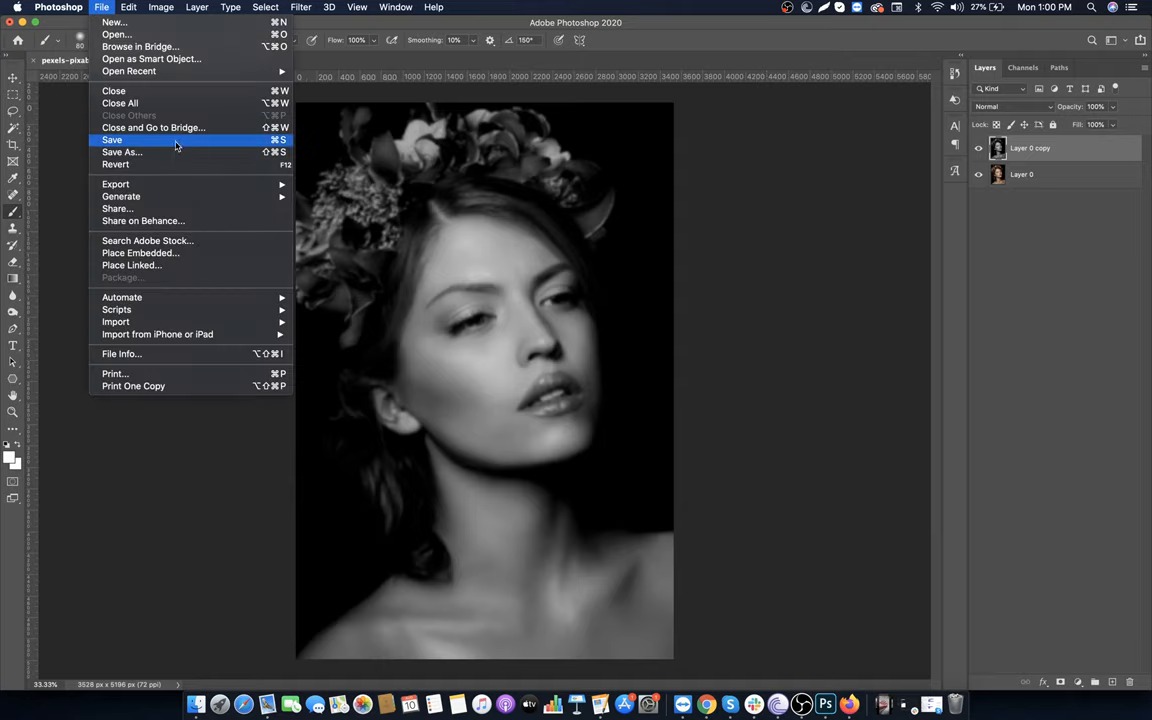
{"action": "left_click", "coordinate": [120, 152]}
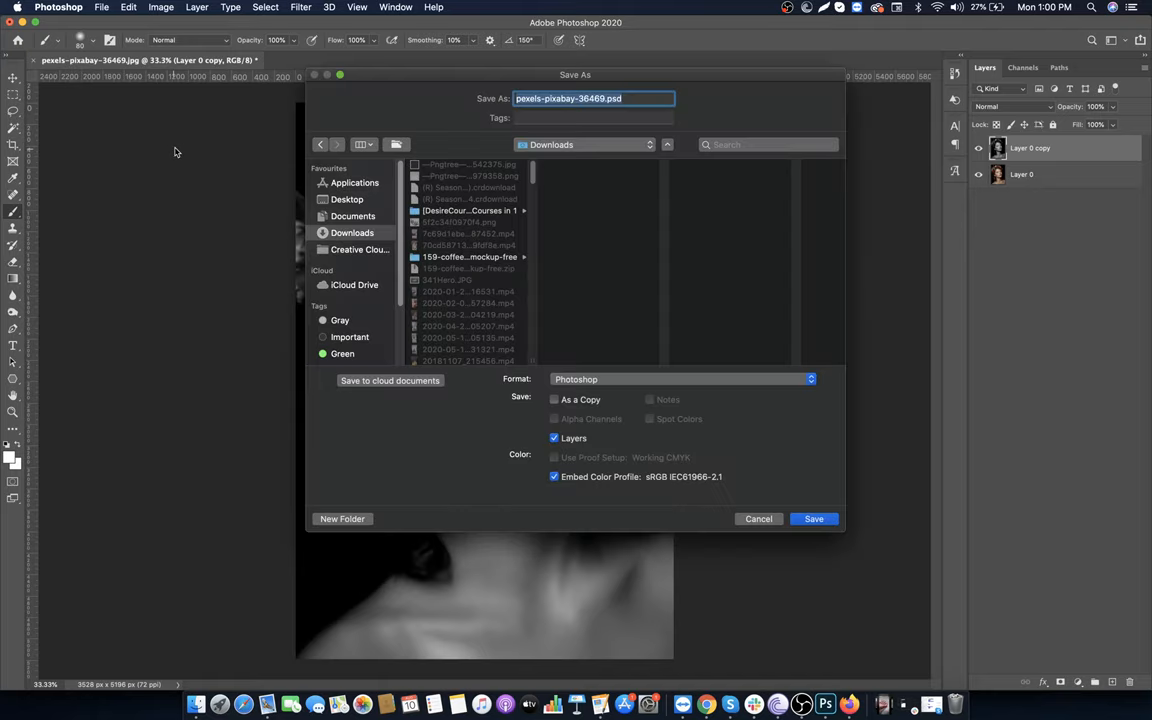
{"action": "left_click", "coordinate": [346, 200]}
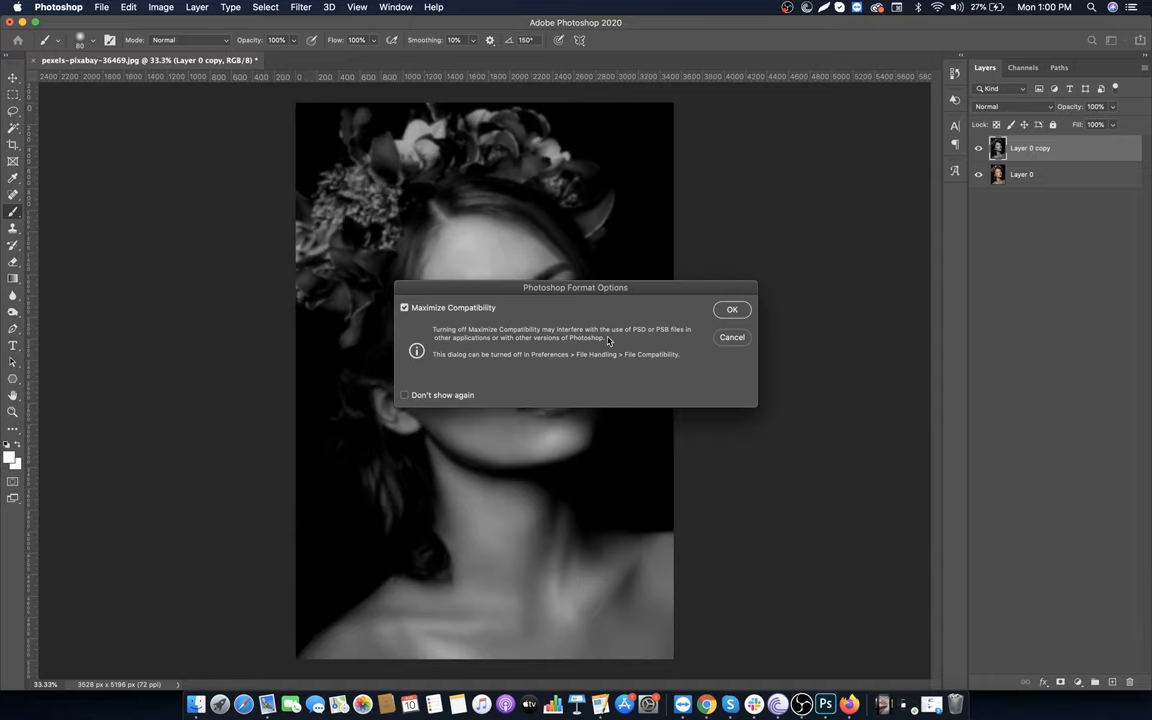
{"action": "left_click", "coordinate": [732, 308]}
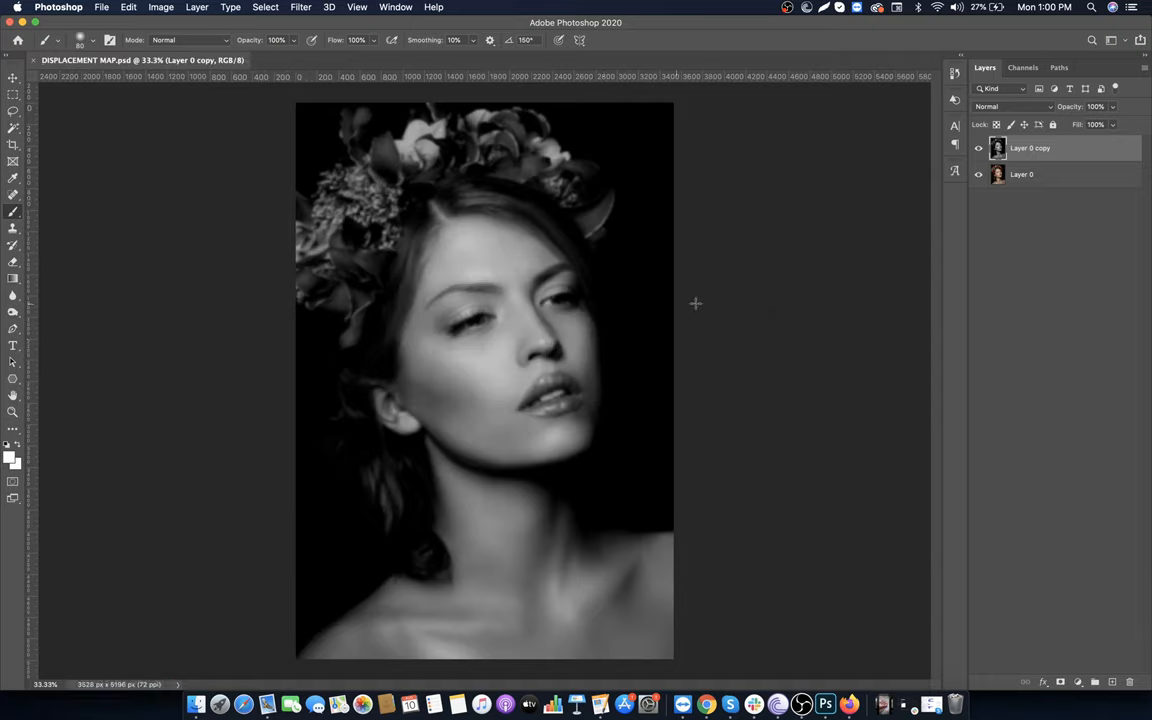
Delete the black-and-white copy and duplicate the colour Layer 0 again
{"action": "right_click", "coordinate": [1030, 148]}
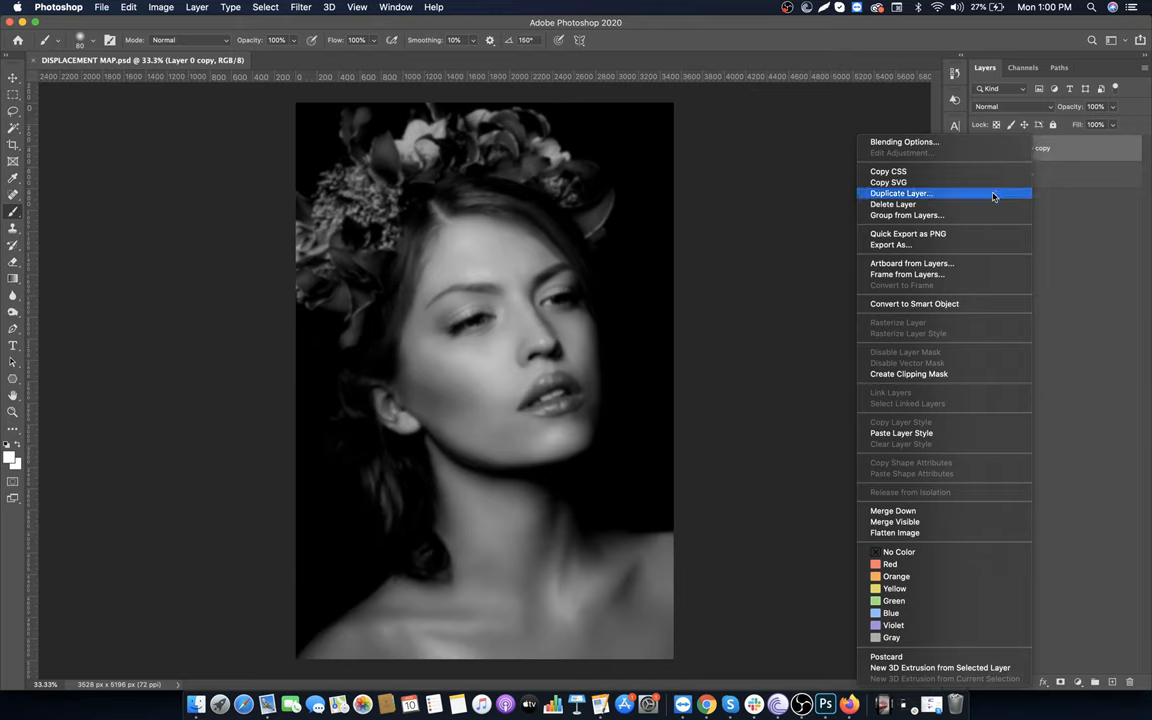
{"action": "left_click", "coordinate": [892, 204]}
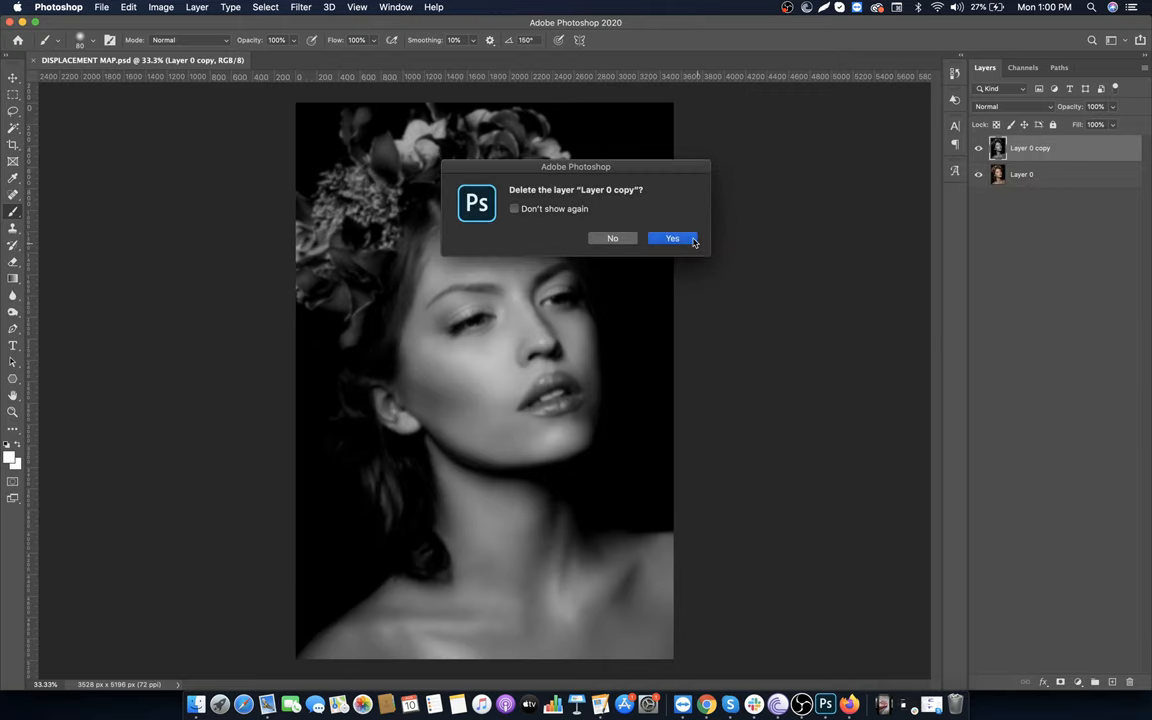
{"action": "left_click", "coordinate": [672, 238]}
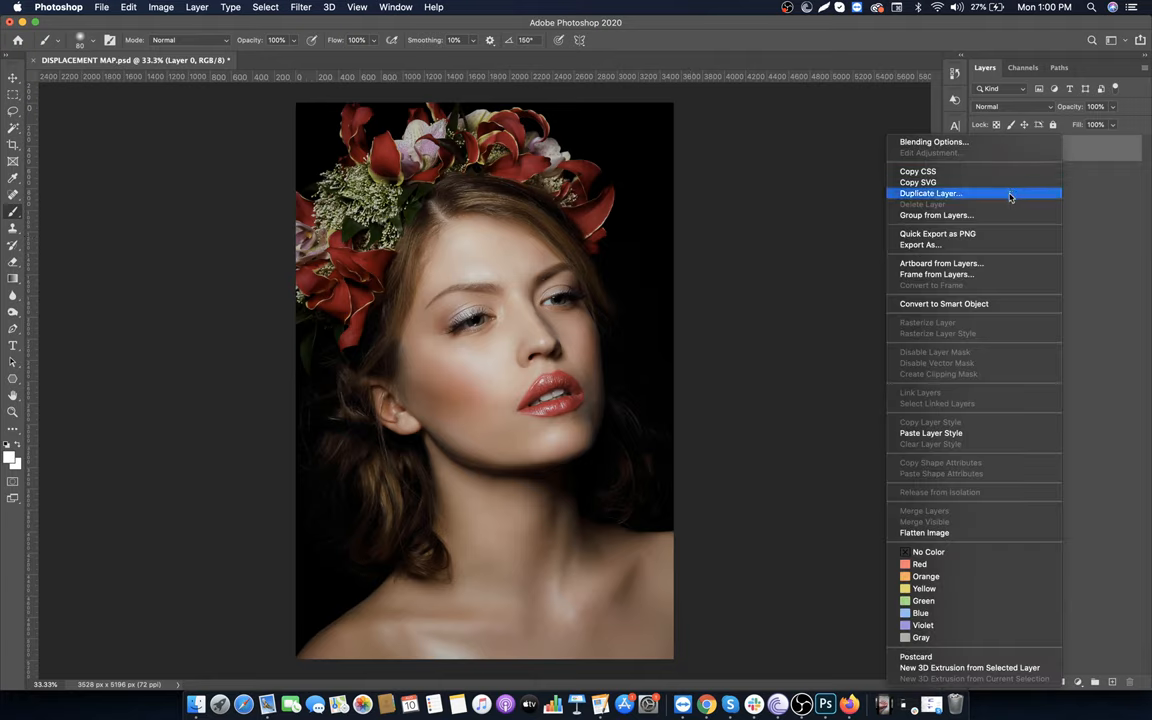
{"action": "left_click", "coordinate": [930, 192]}
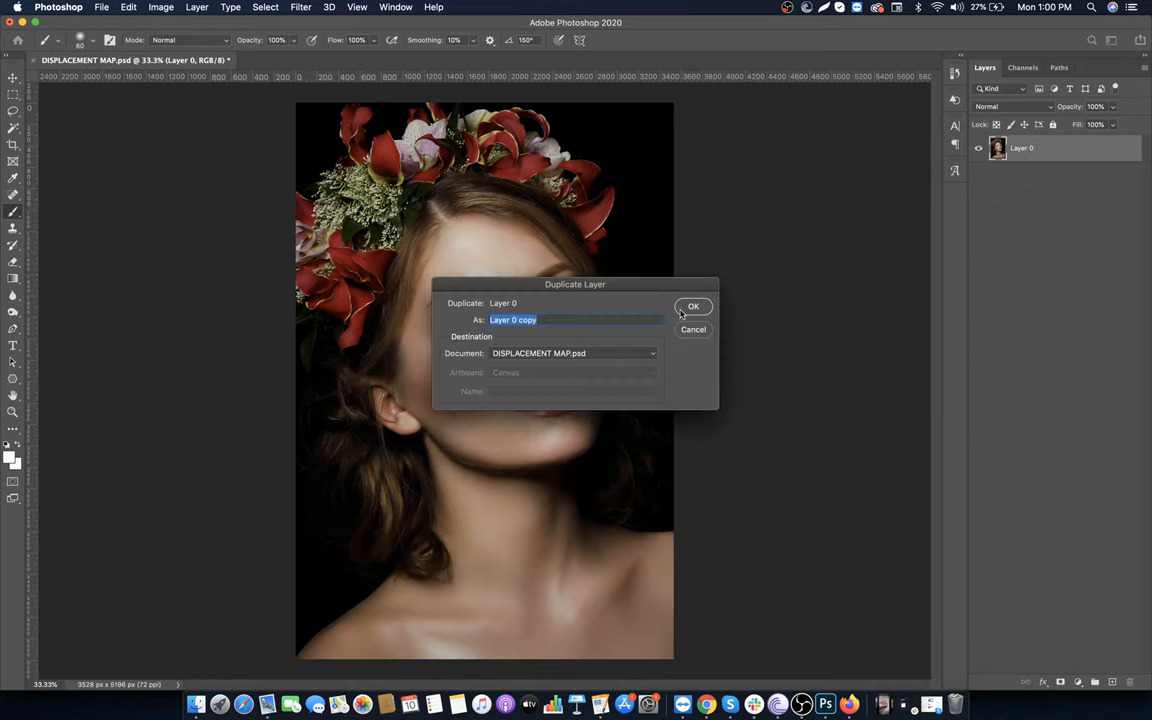
{"action": "left_click", "coordinate": [692, 306]}
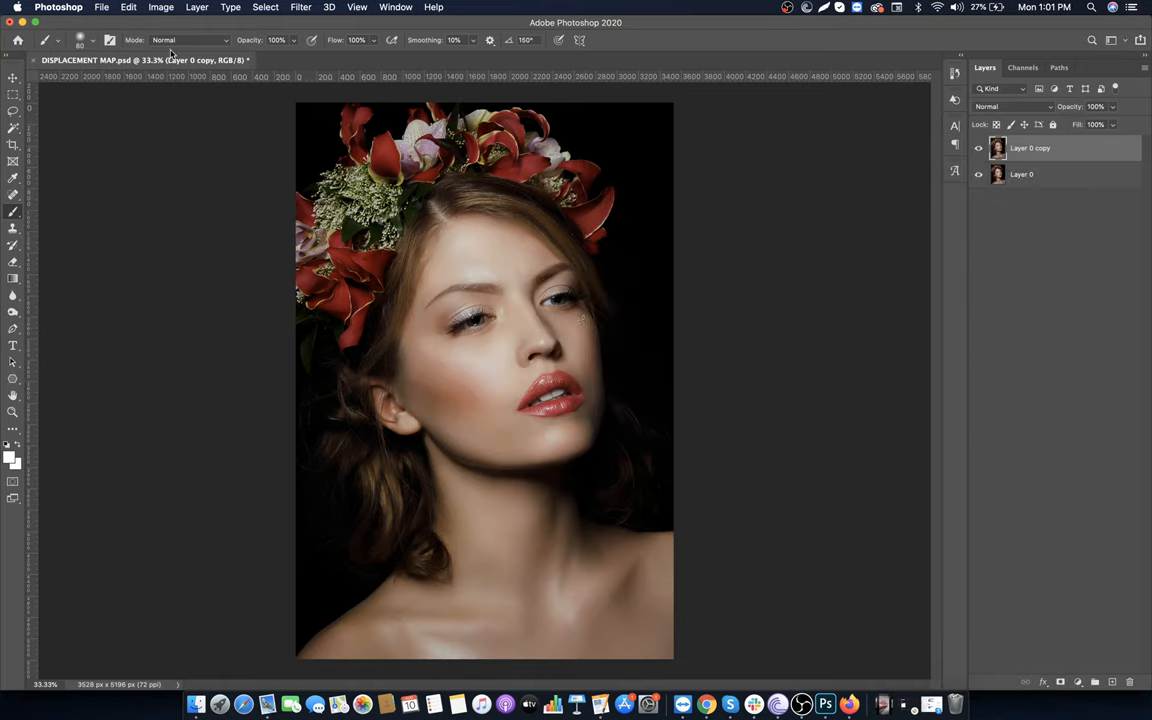
Apply Curves with the black point raised to about 122 so shadows go almost black
{"action": "left_click", "coordinate": [160, 8]}
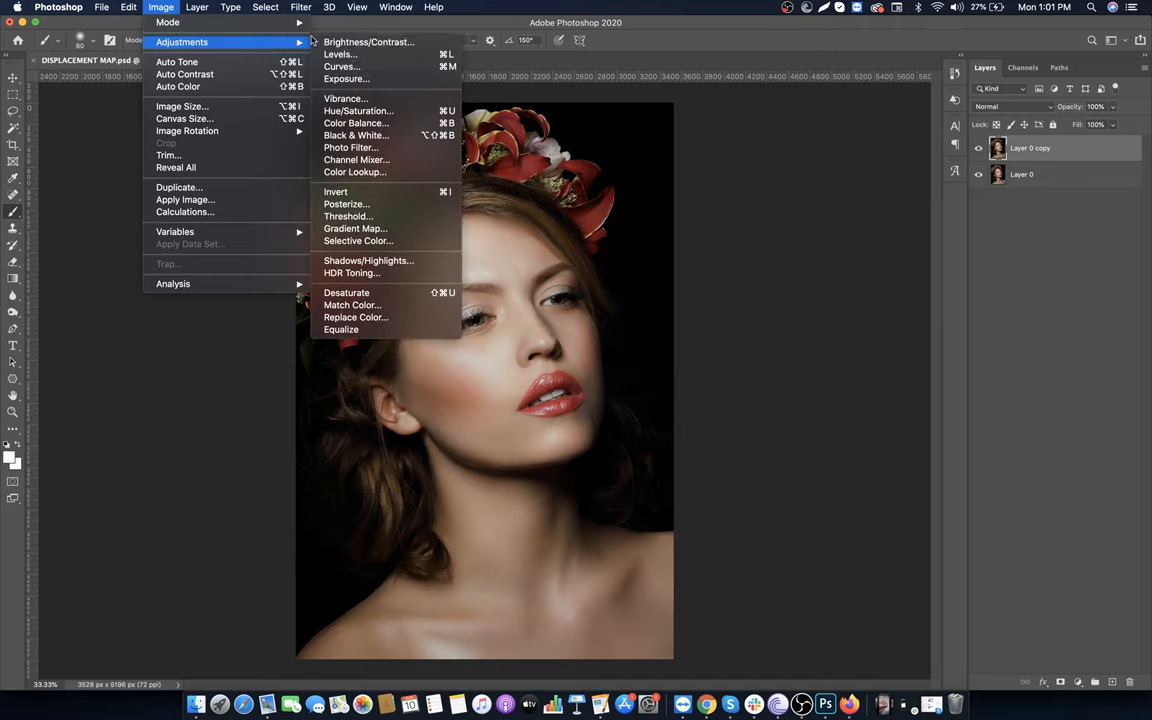
{"action": "left_click", "coordinate": [688, 76]}
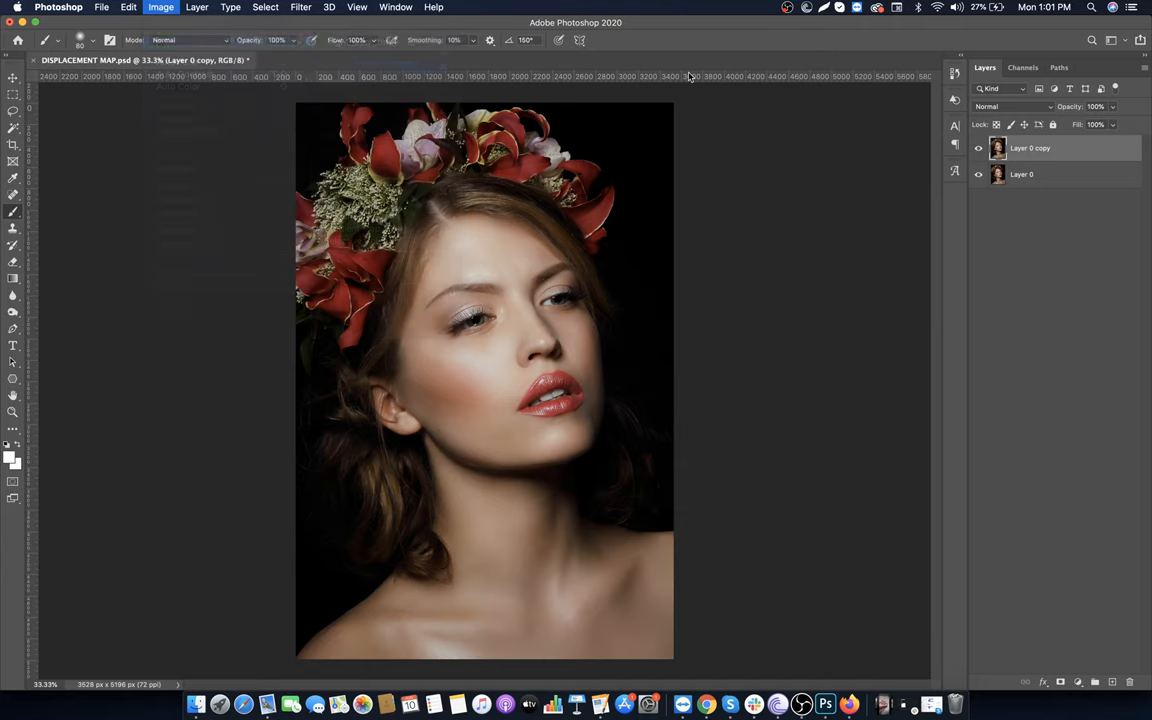
{"action": "left_click", "coordinate": [160, 8]}
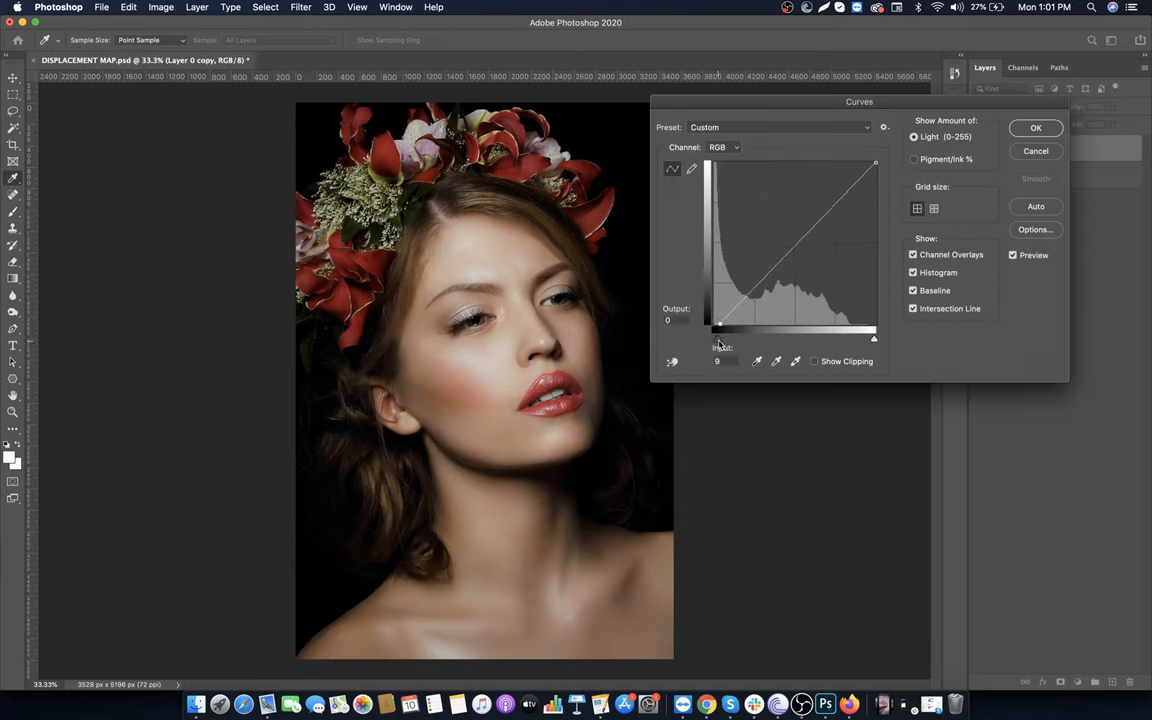
{"action": "left_click_drag", "start_coordinate": [716, 326], "coordinate": [792, 326]}
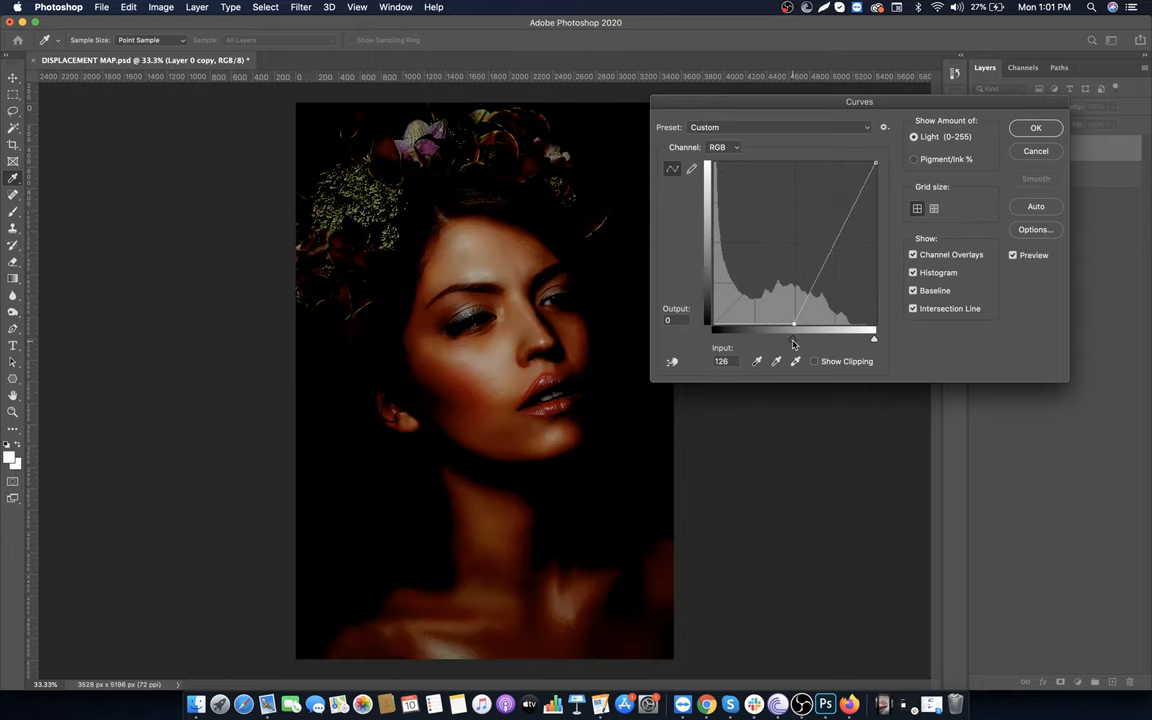
{"action": "left_click_drag", "start_coordinate": [794, 324], "coordinate": [786, 324]}
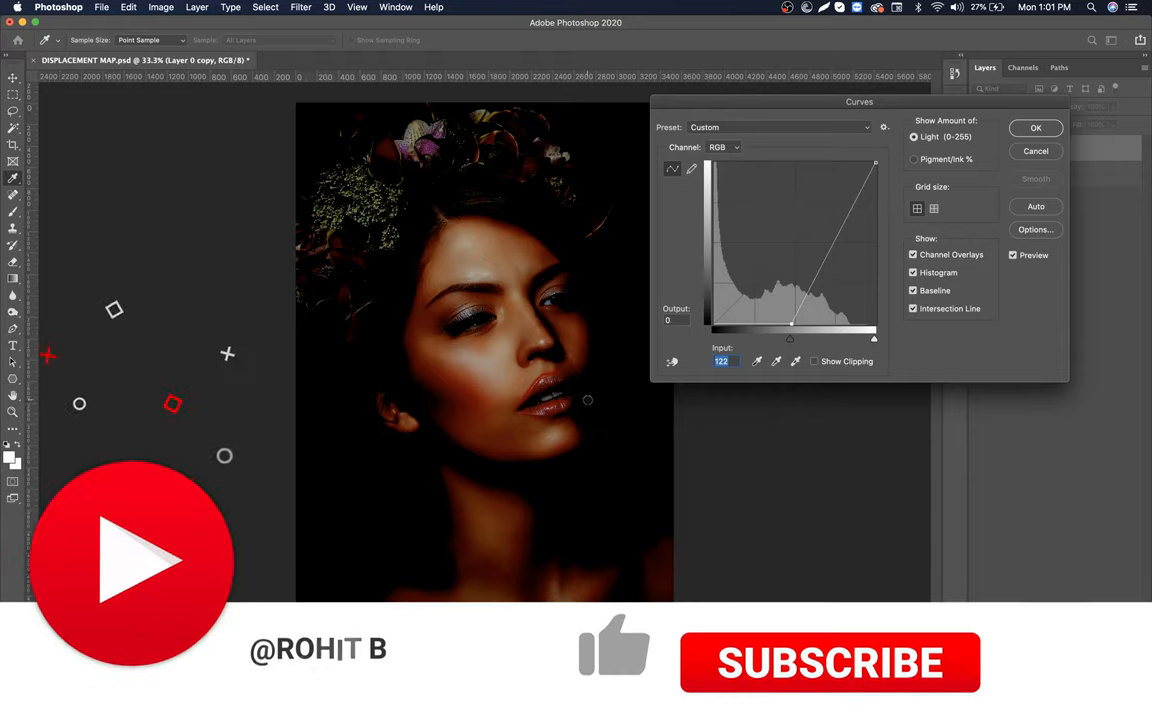
{"action": "left_click", "coordinate": [1036, 128]}
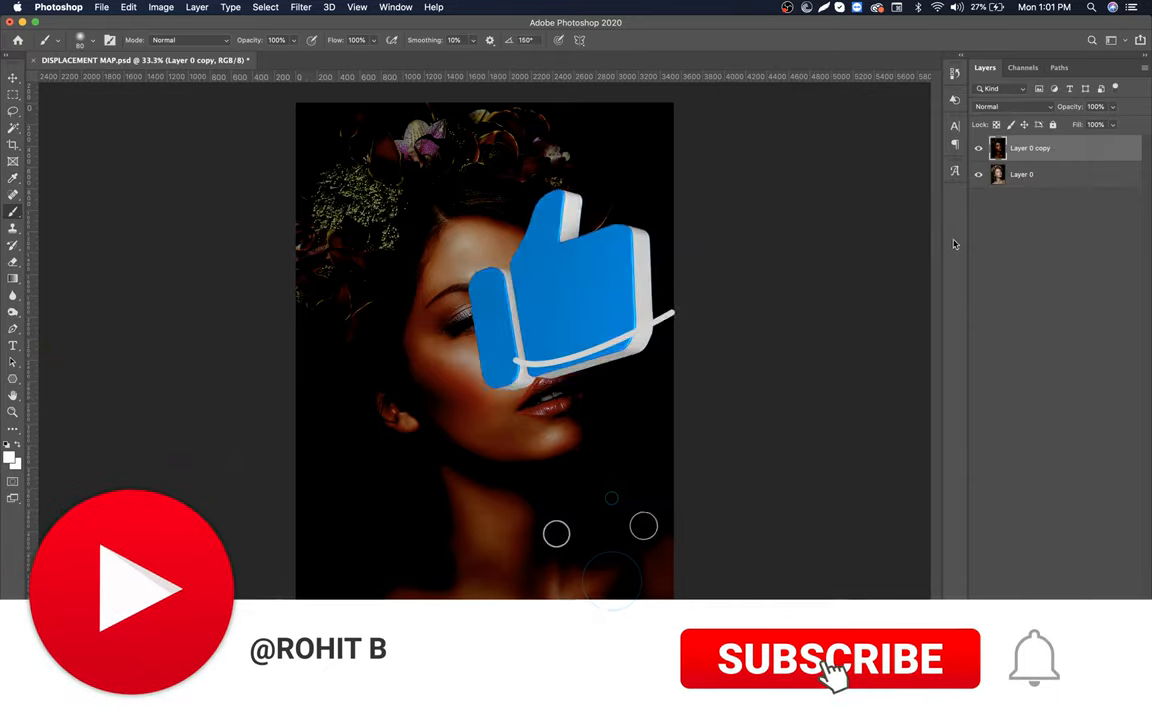
{"action": "left_click", "coordinate": [830, 658]}
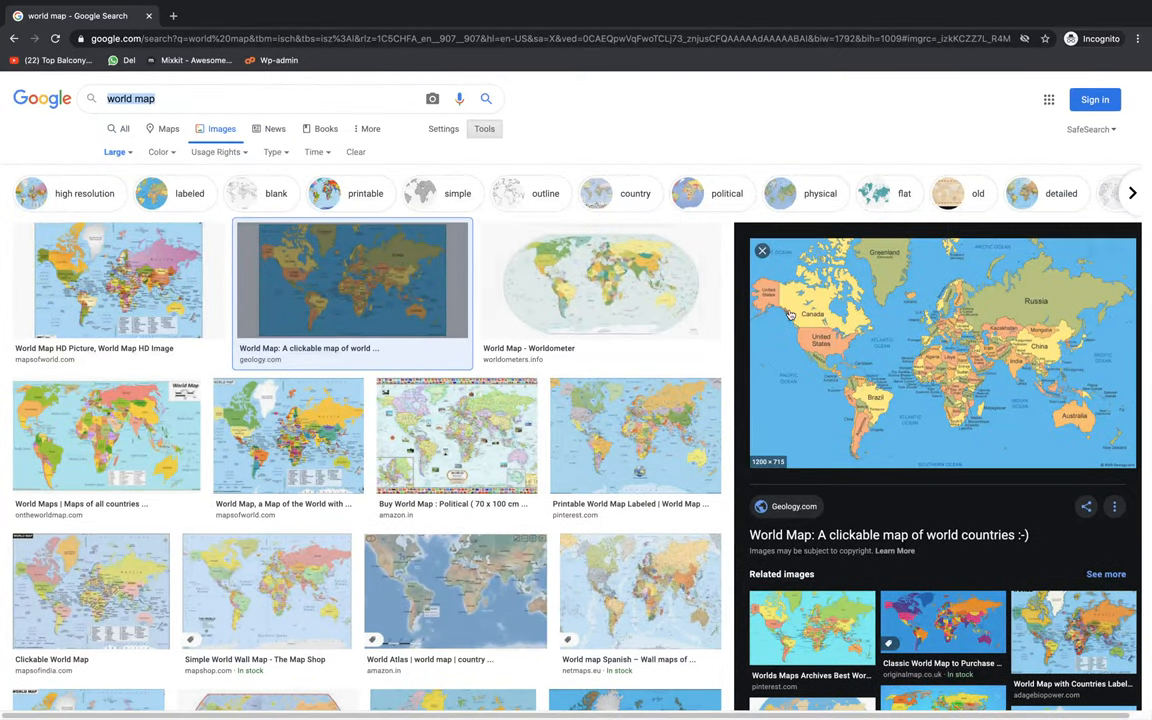
Save the geology.com world map image from the search results to disk
{"action": "right_click", "coordinate": [790, 316]}
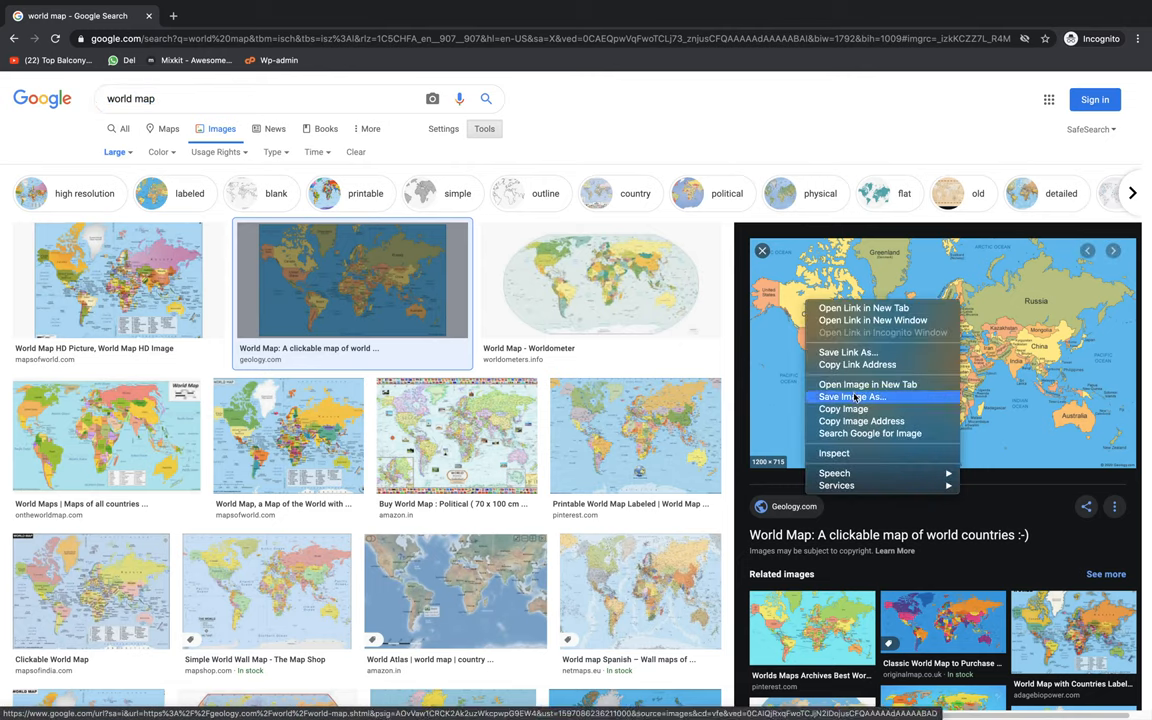
{"action": "left_click", "coordinate": [852, 396]}
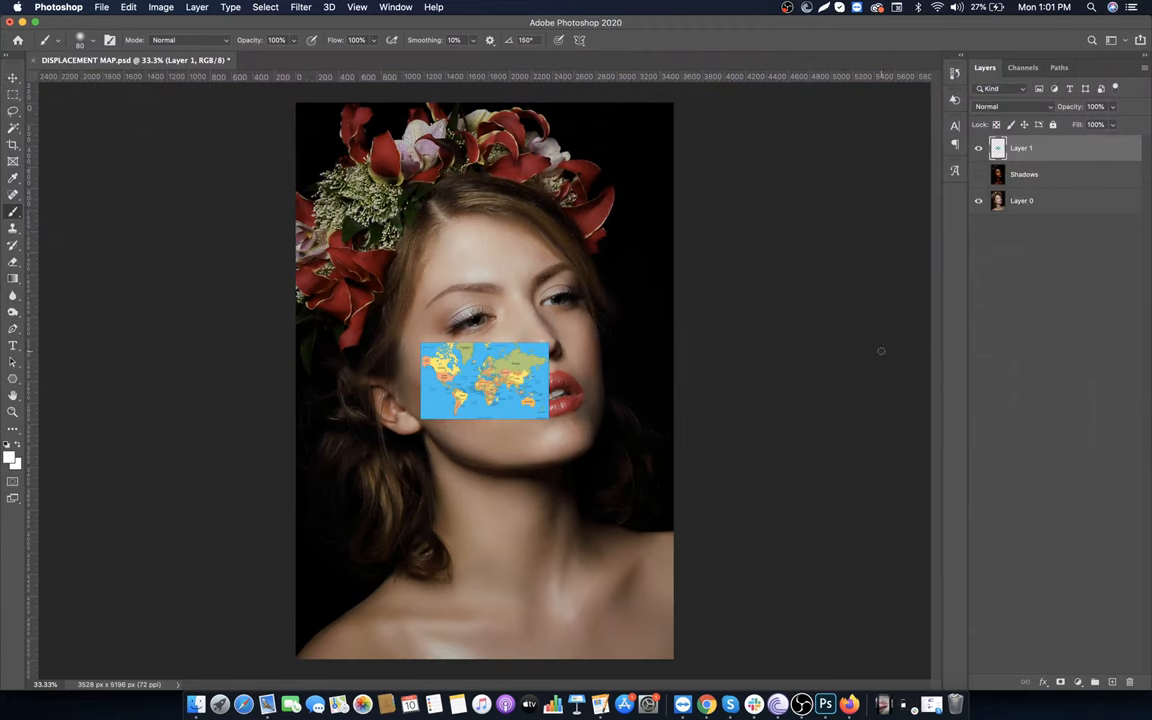
Free Transform the map layer, scaling and rotating it to cover the face, and commit
{"action": "left_click", "coordinate": [128, 8]}
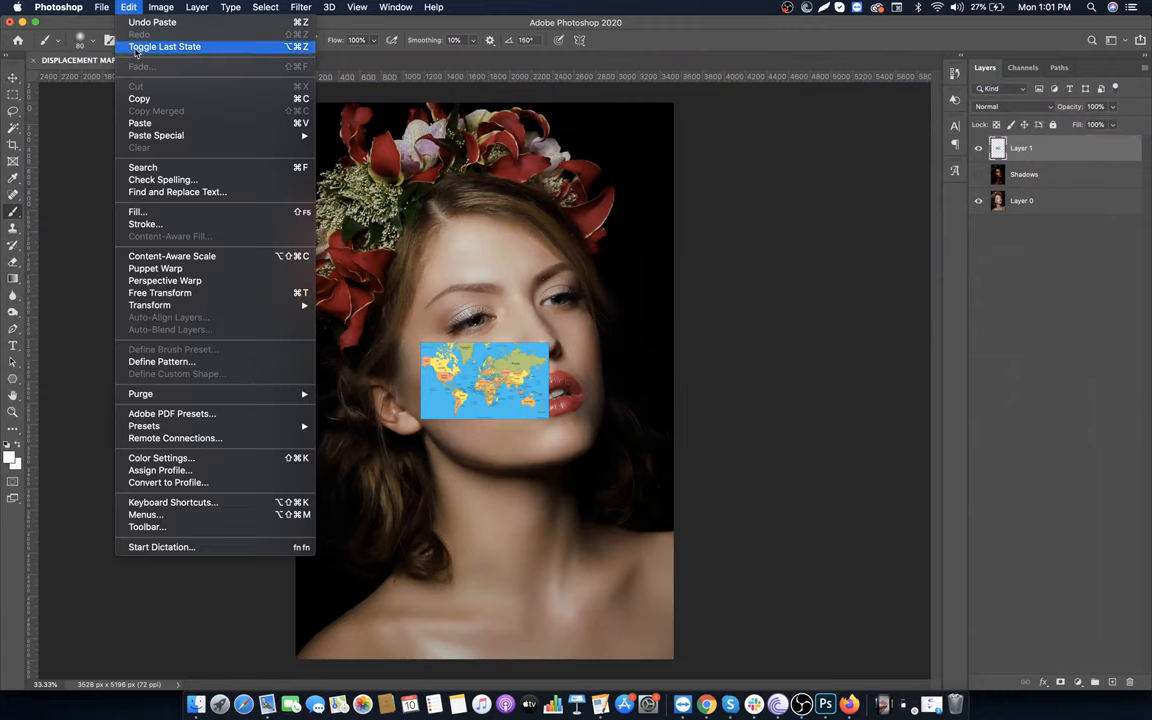
{"action": "left_click", "coordinate": [160, 292]}
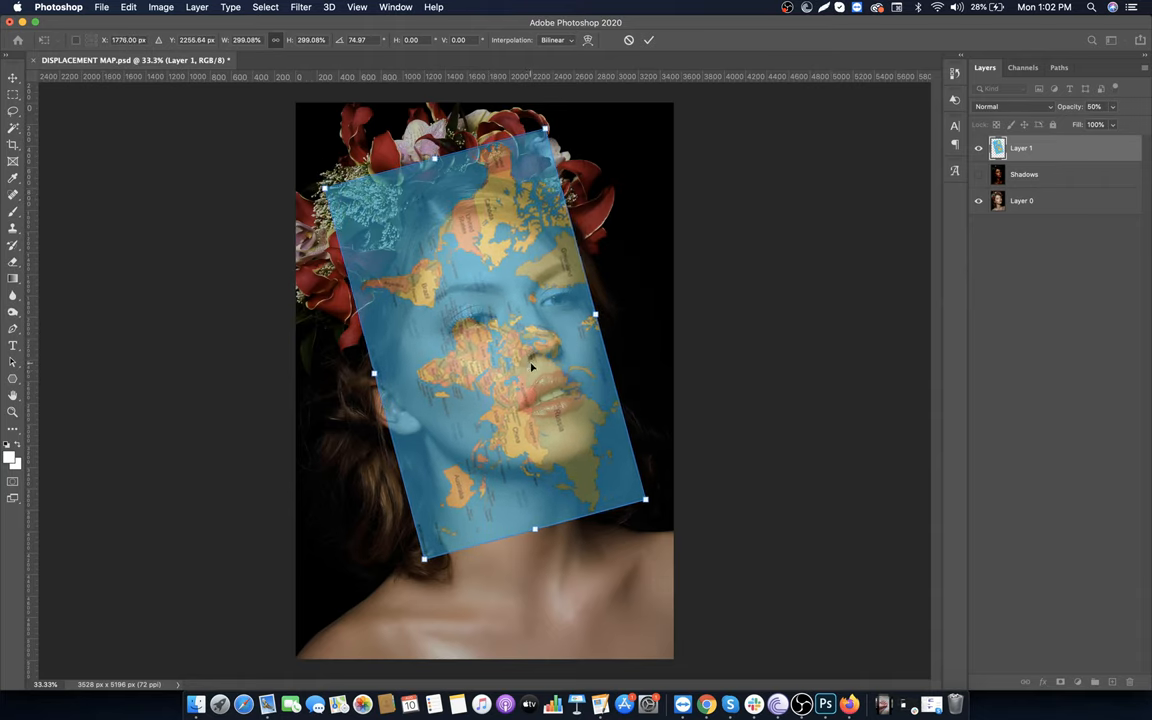
{"action": "left_click", "coordinate": [648, 40]}
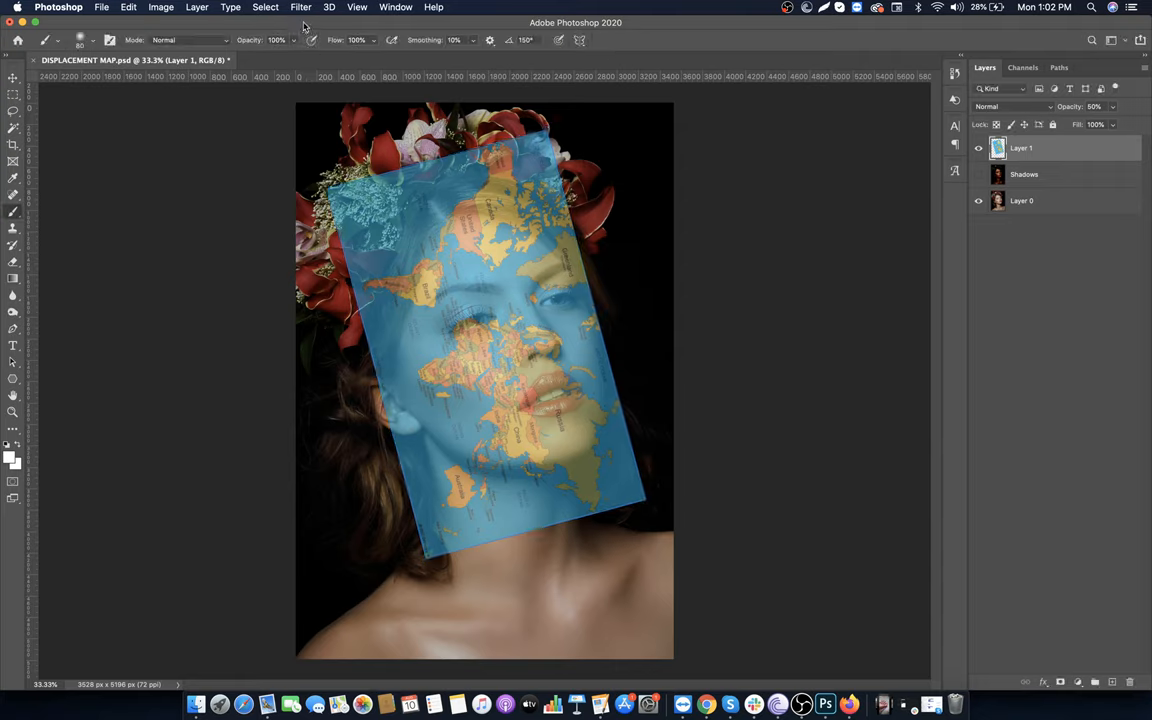
Apply Filter > Distort > Pinch with a negative Amount so the map bulges outward
{"action": "left_click", "coordinate": [300, 8]}
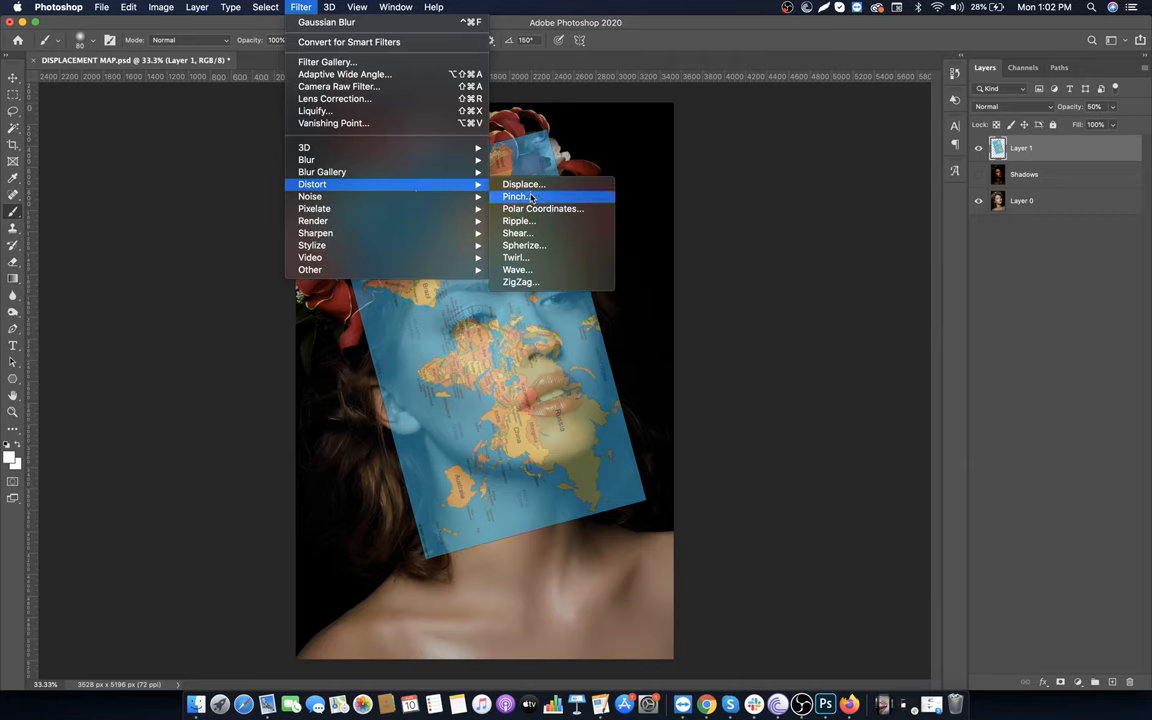
{"action": "left_click", "coordinate": [516, 196]}
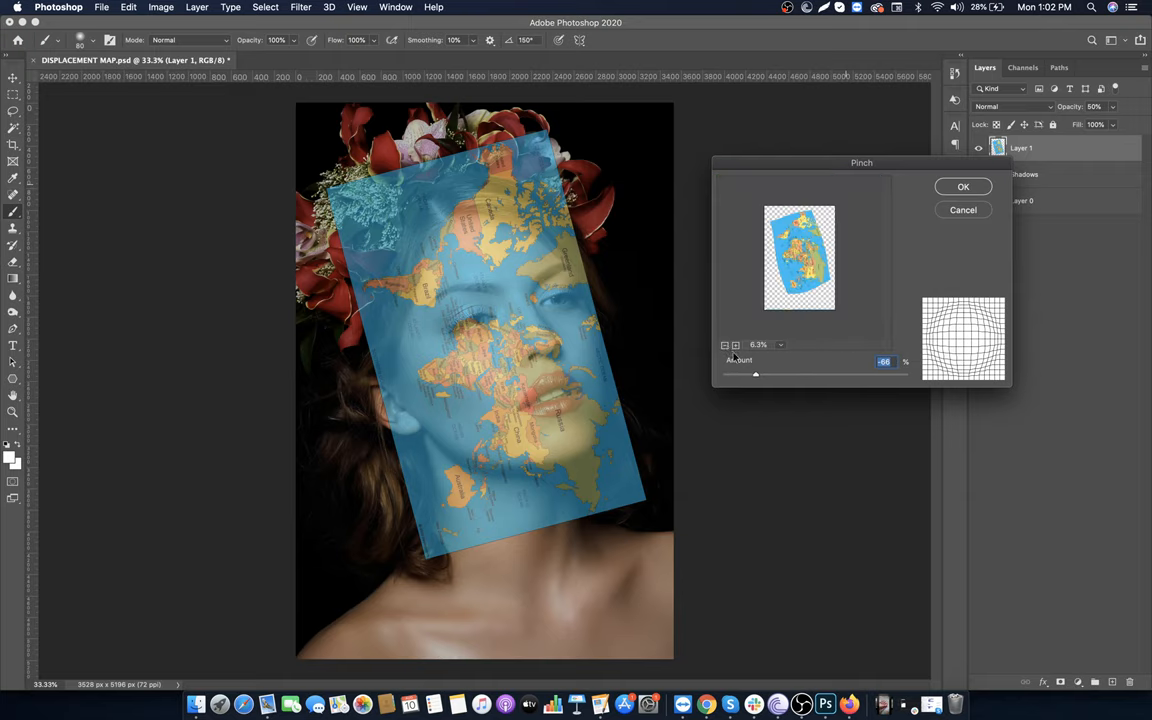
{"action": "left_click_drag", "start_coordinate": [756, 374], "coordinate": [764, 374]}
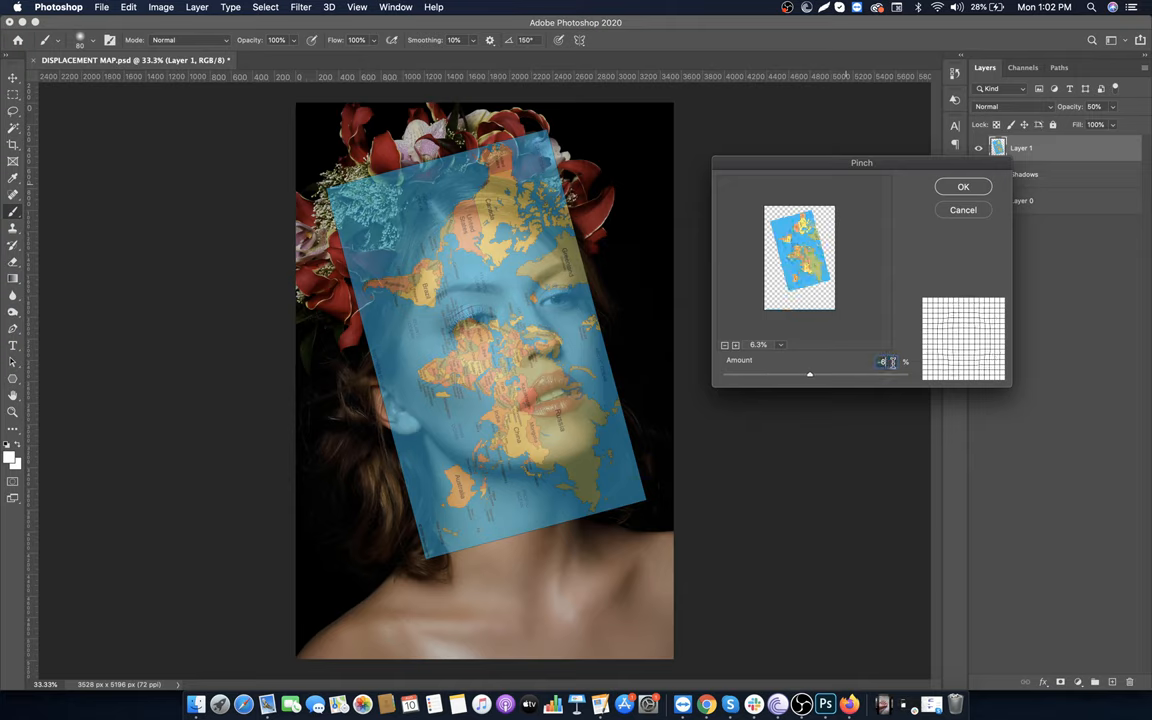
{"action": "left_click", "coordinate": [962, 188]}
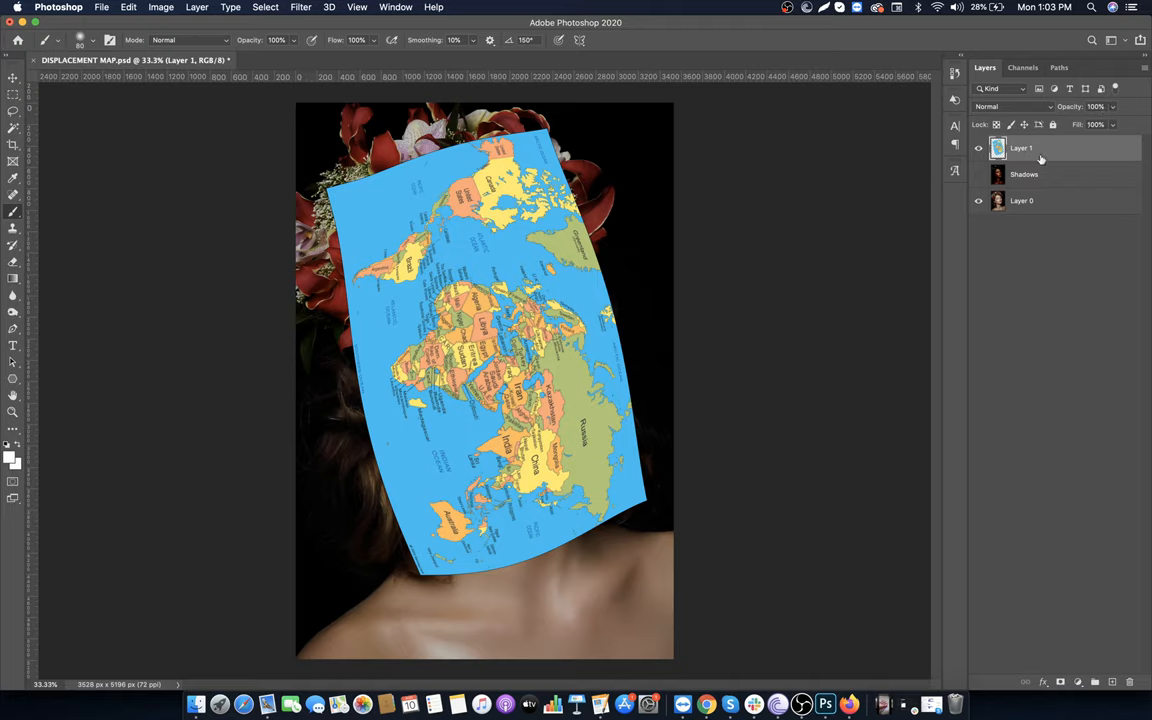
Run the Displace filter using DISPLACEMENT MAP.psd from the Desktop
{"action": "left_click", "coordinate": [300, 8]}
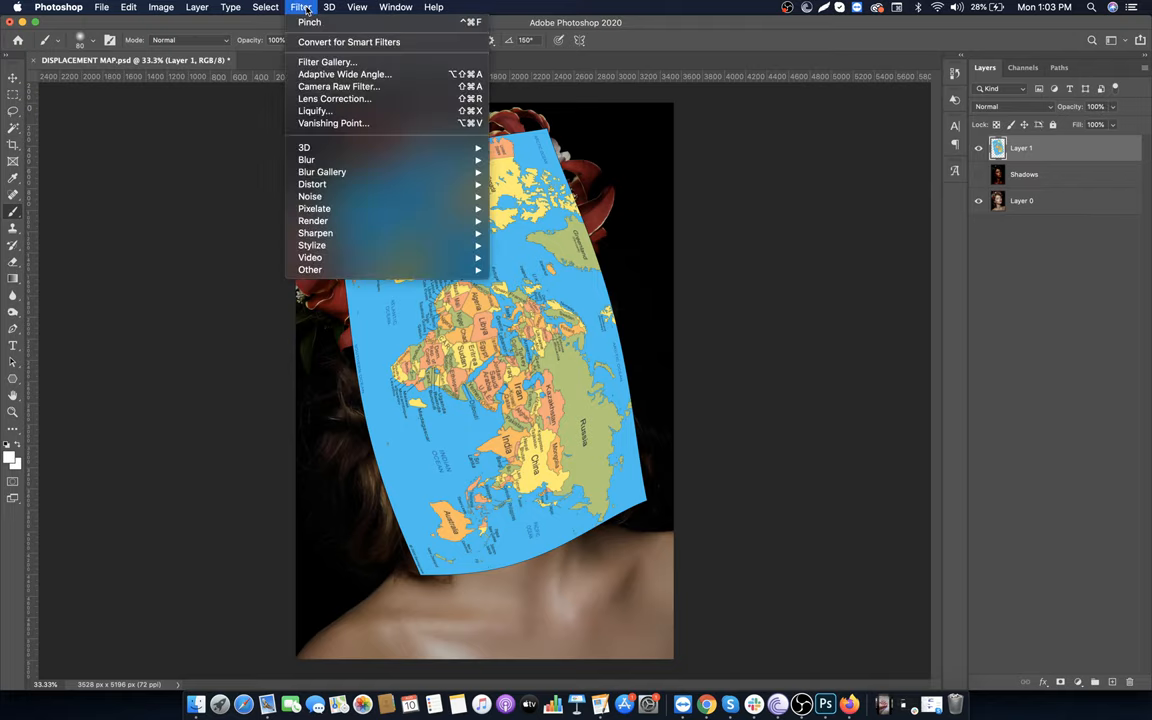
{"action": "mouse_move", "coordinate": [312, 184]}
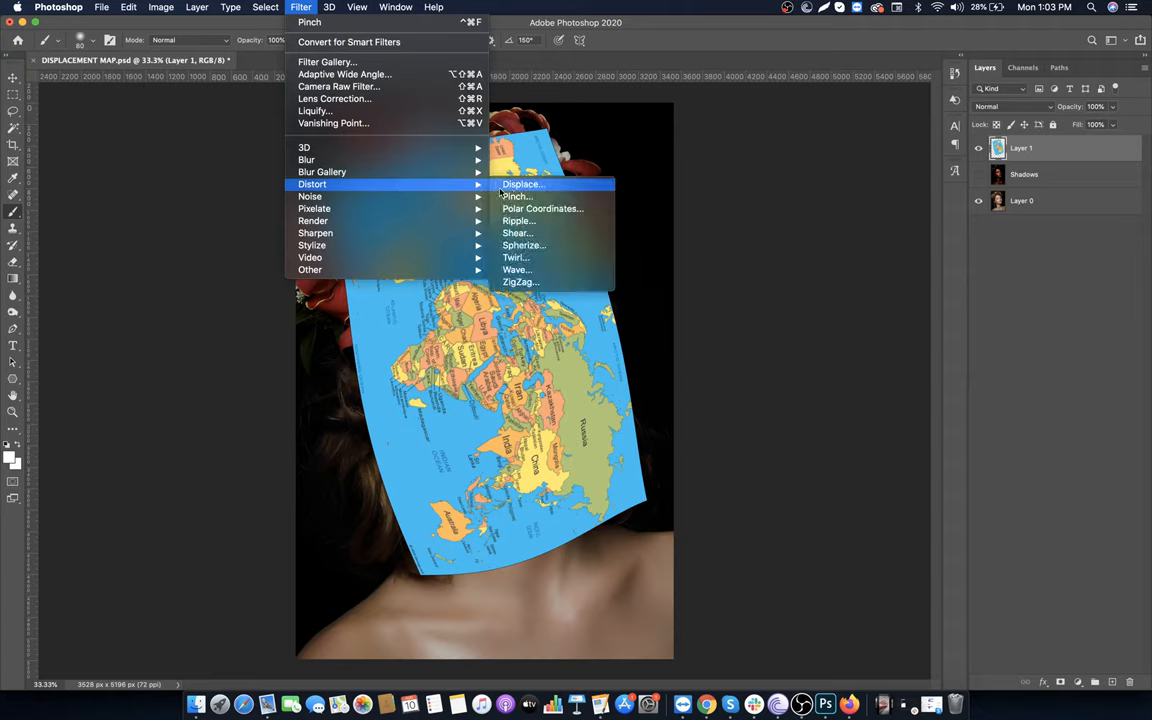
{"action": "left_click", "coordinate": [524, 184]}
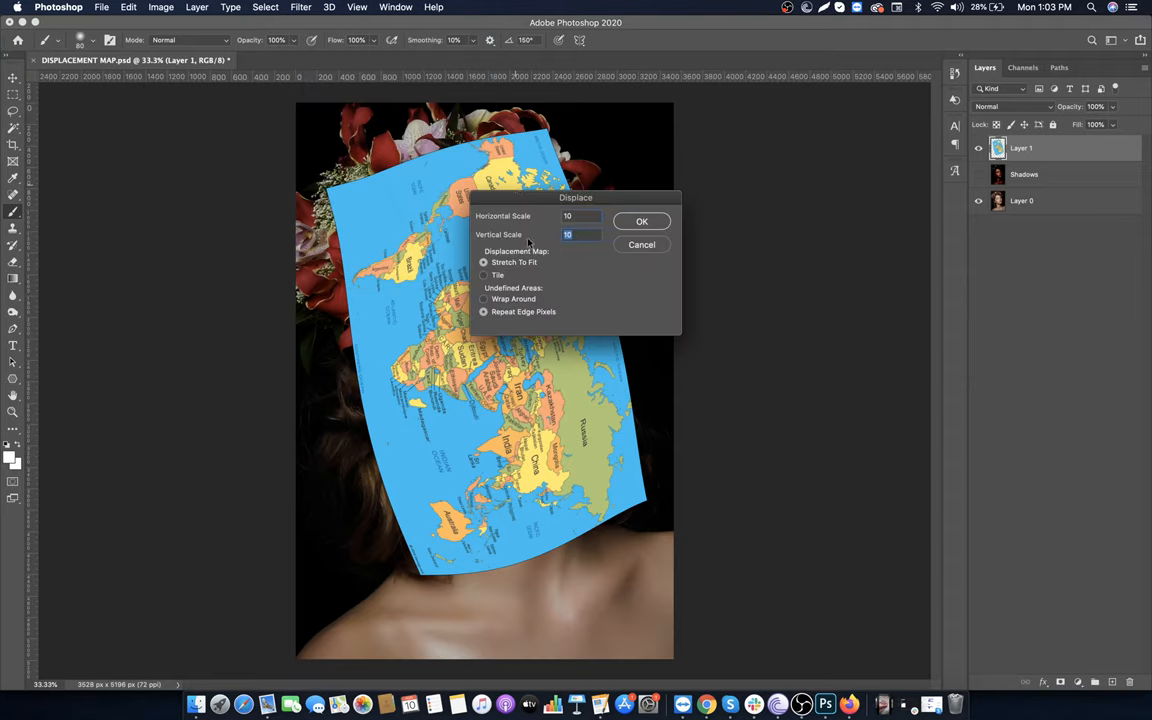
{"action": "left_click", "coordinate": [642, 220]}
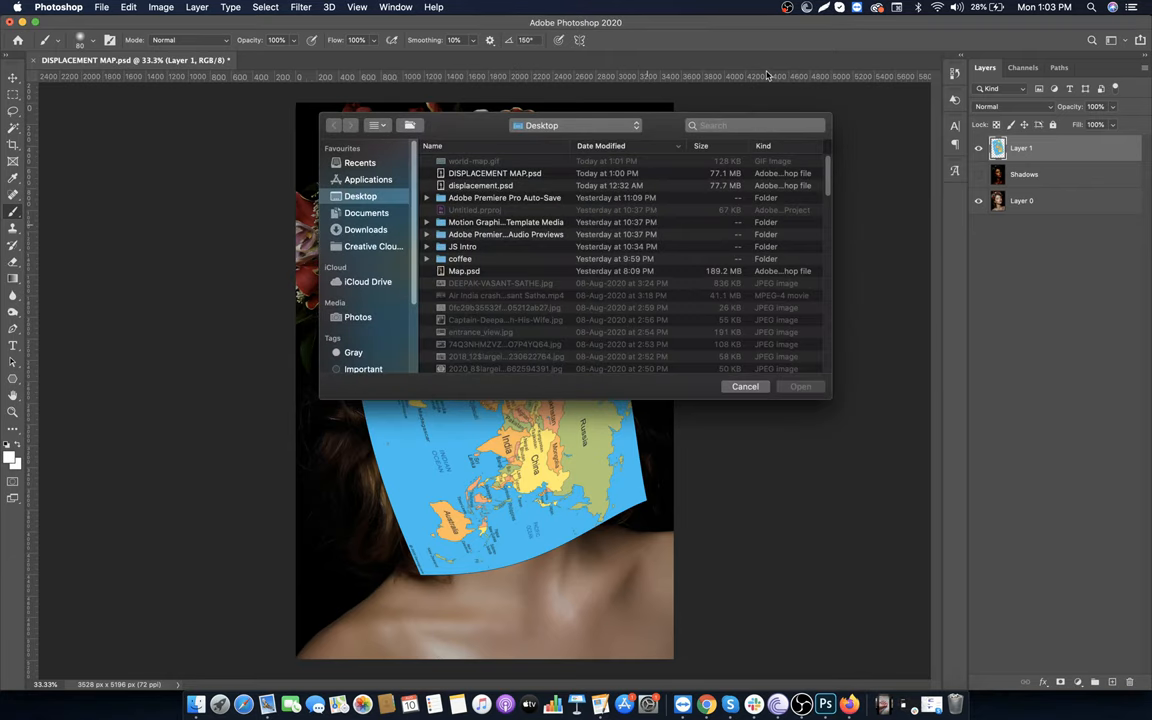
{"action": "left_click", "coordinate": [494, 172]}
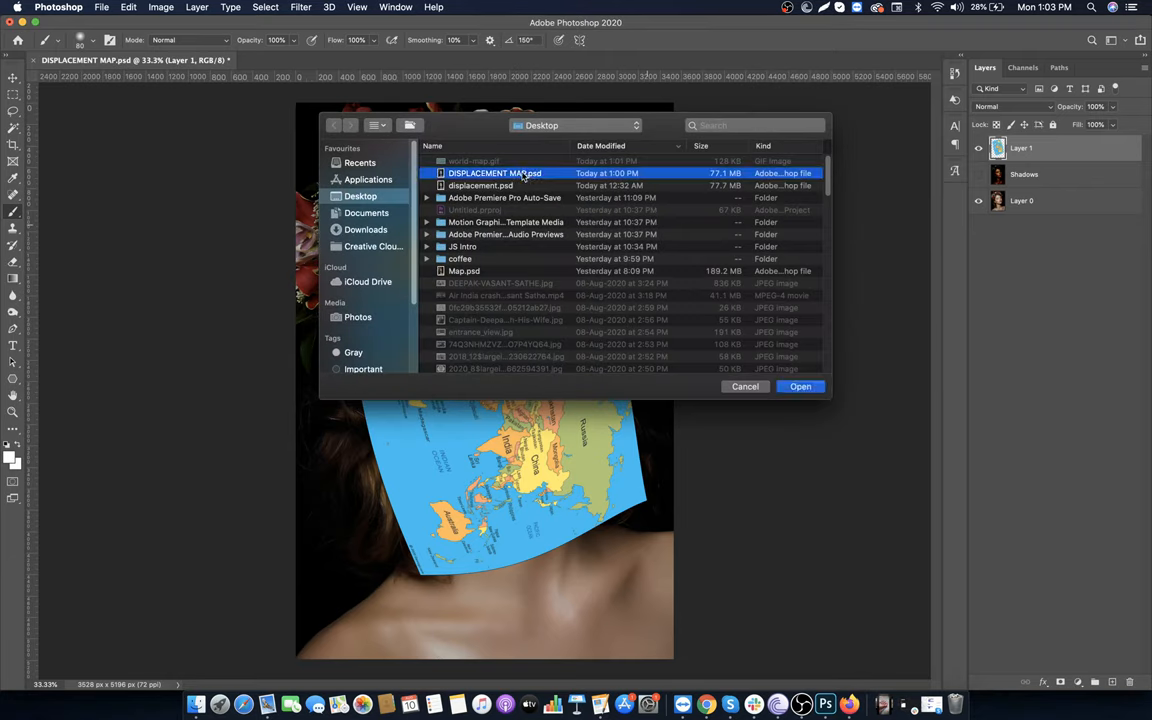
{"action": "left_click", "coordinate": [800, 388]}
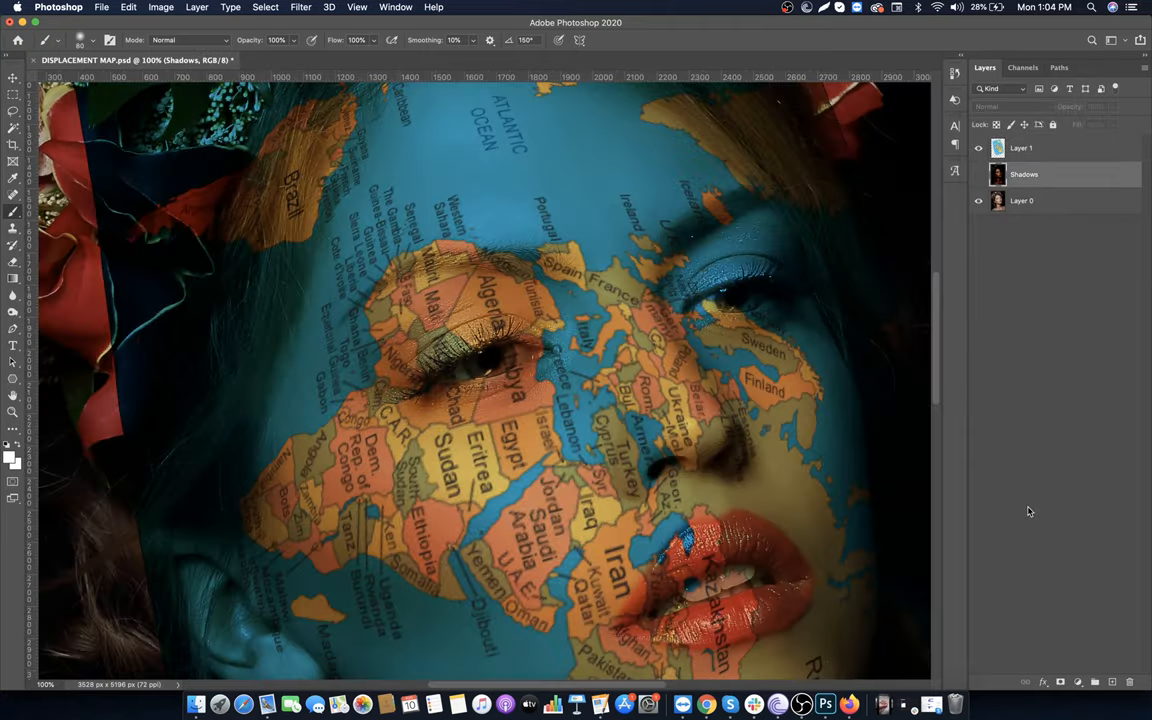
In the map layer's Blending Options, pull the Underlying Layer white slider so bright skin shows through
{"action": "left_click", "coordinate": [1020, 148]}
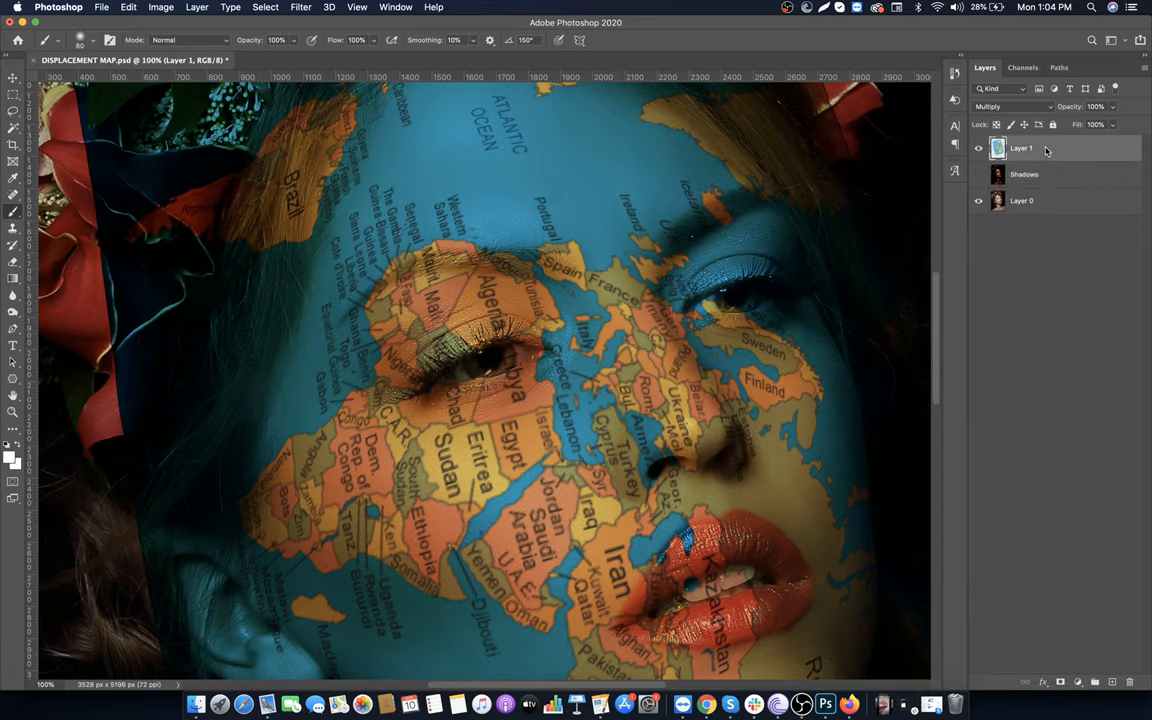
{"action": "right_click", "coordinate": [1020, 148]}
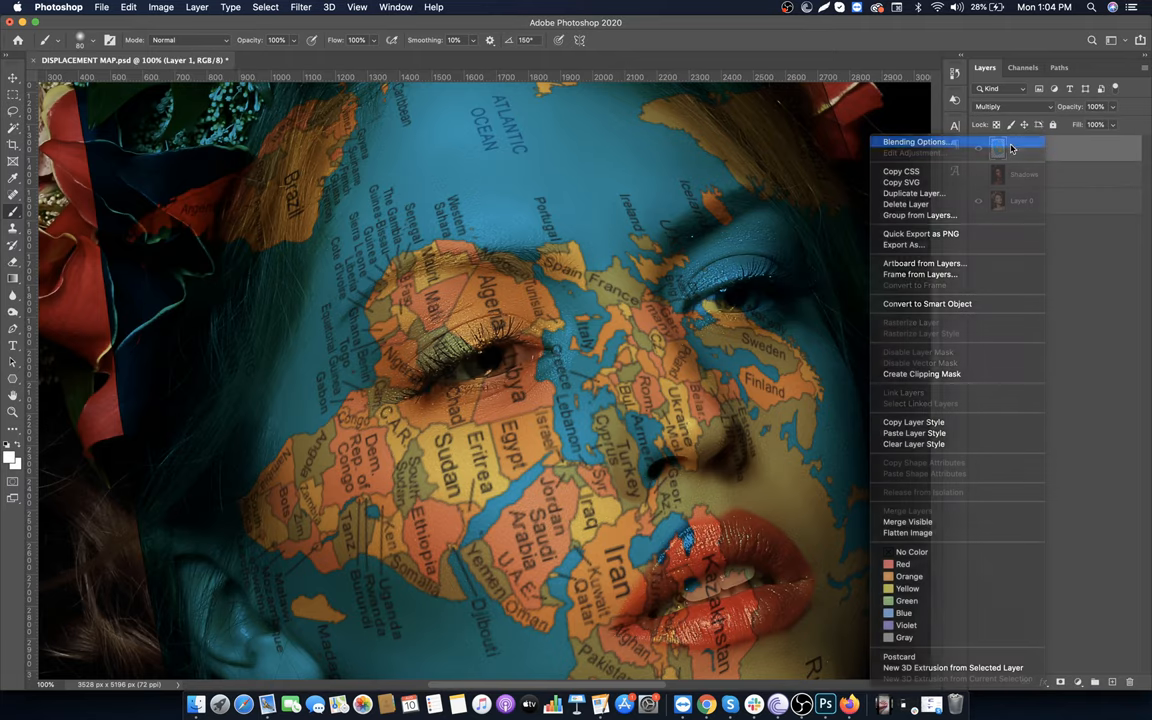
{"action": "left_click", "coordinate": [916, 140]}
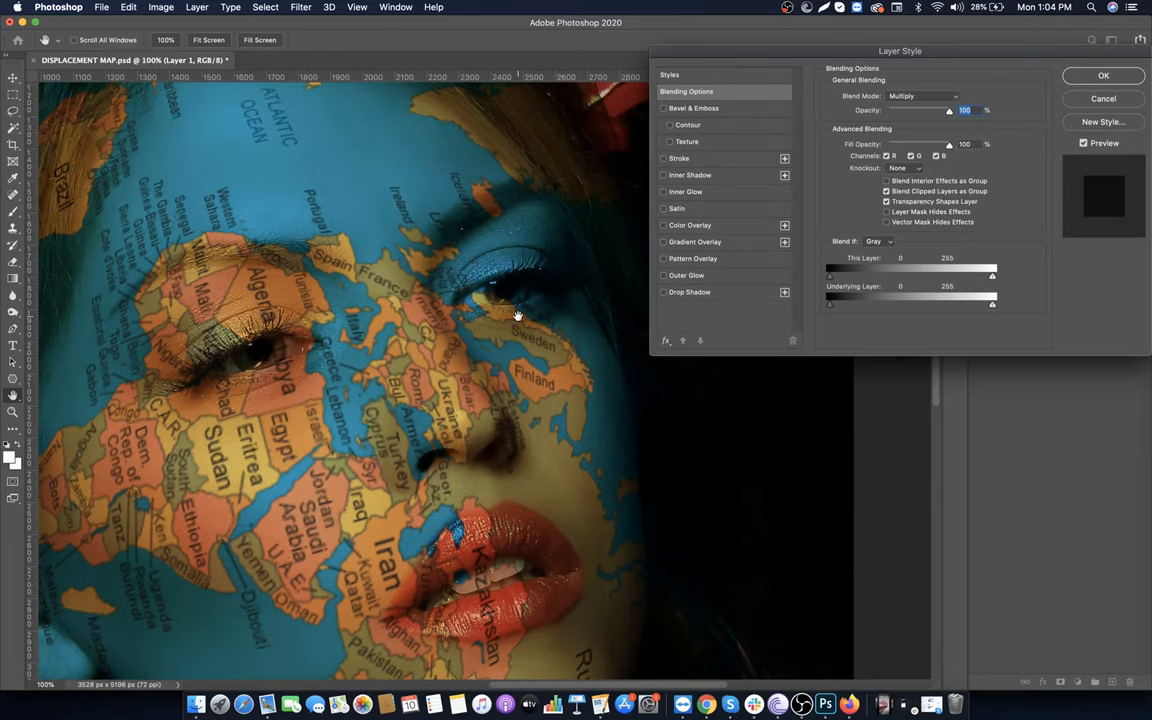
{"action": "left_click_drag", "start_coordinate": [992, 304], "coordinate": [990, 304]}
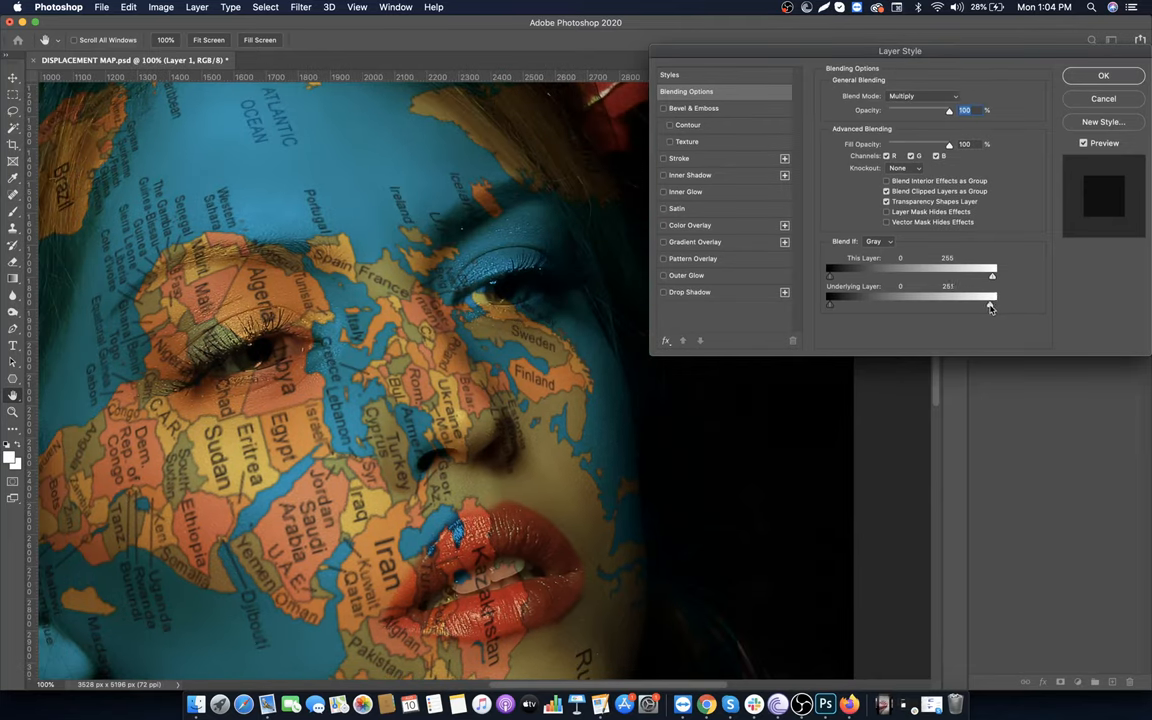
{"action": "left_click_drag", "start_coordinate": [992, 304], "coordinate": [950, 304]}
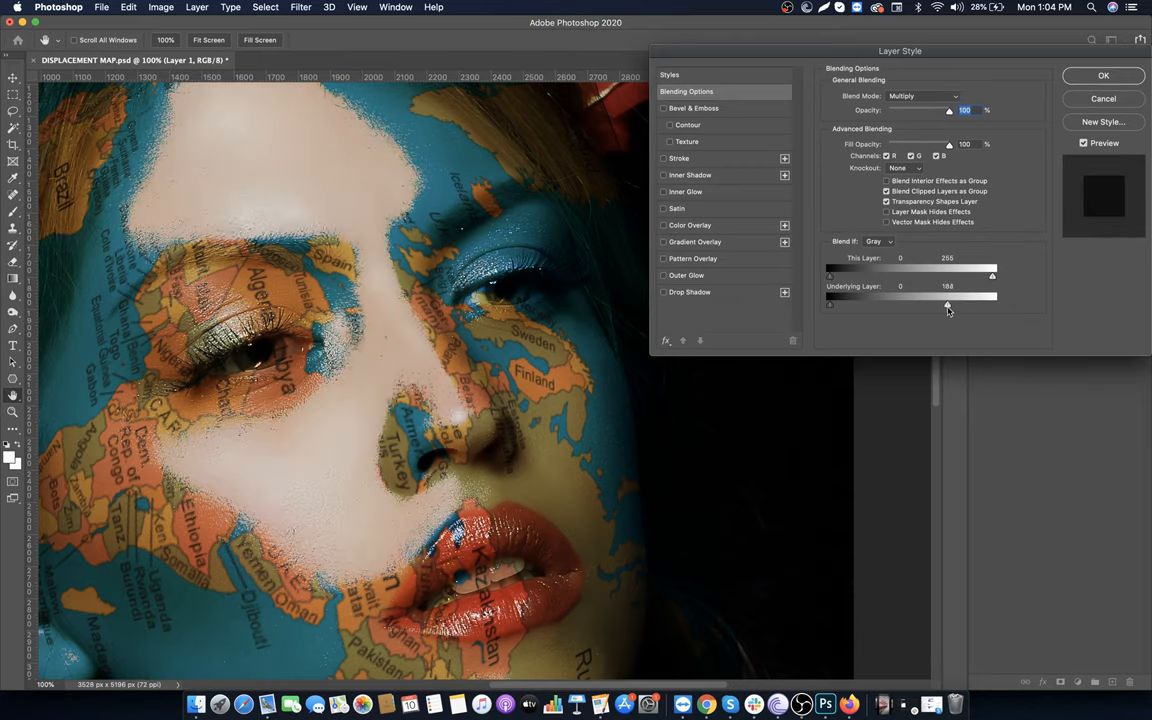
{"action": "left_click_drag", "start_coordinate": [948, 304], "coordinate": [952, 304]}
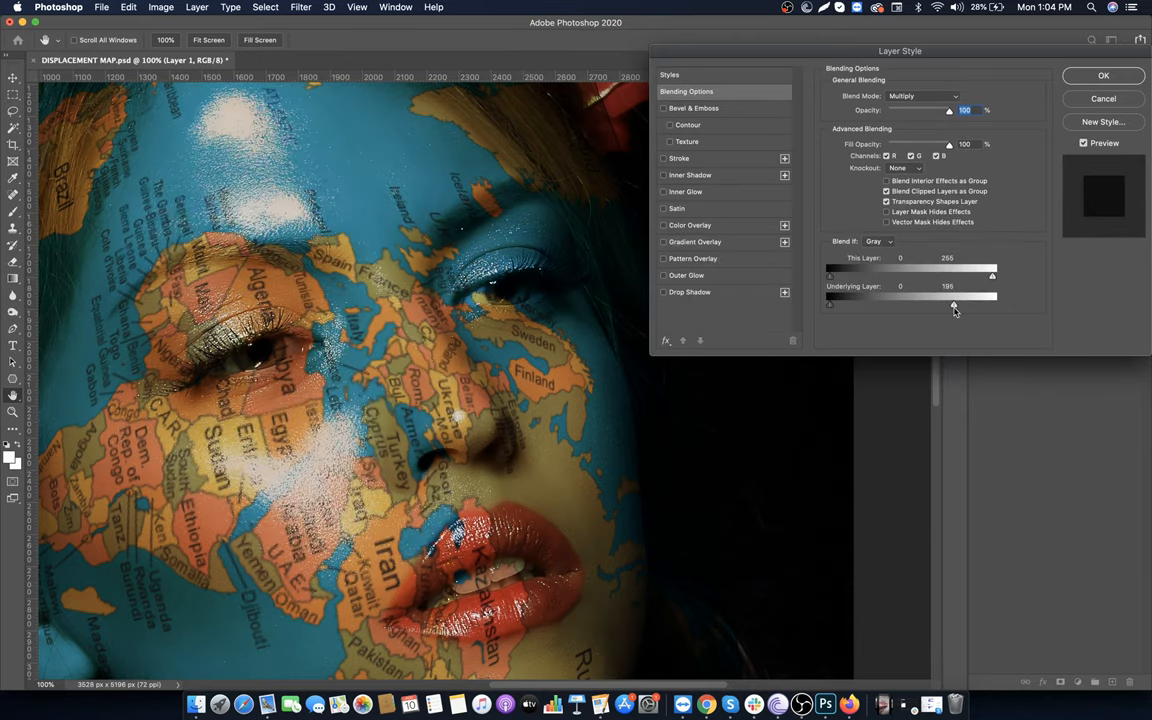
{"action": "left_click_drag", "start_coordinate": [942, 296], "coordinate": [960, 296]}
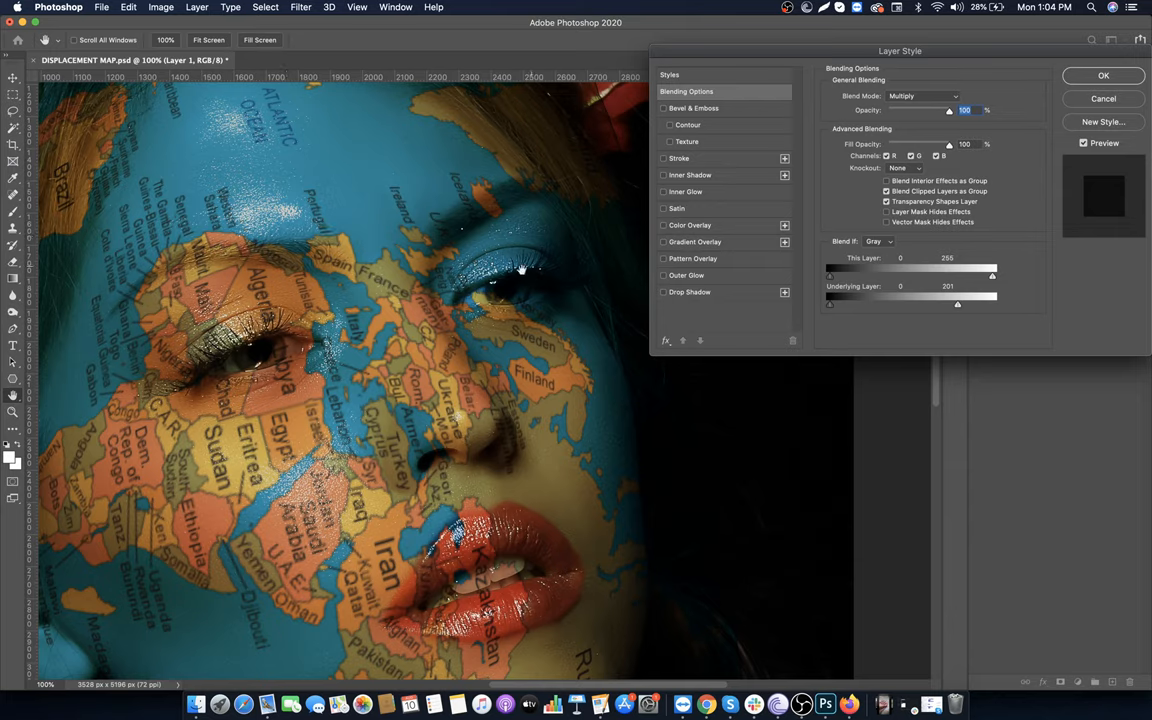
{"action": "mouse_move", "coordinate": [958, 312]}
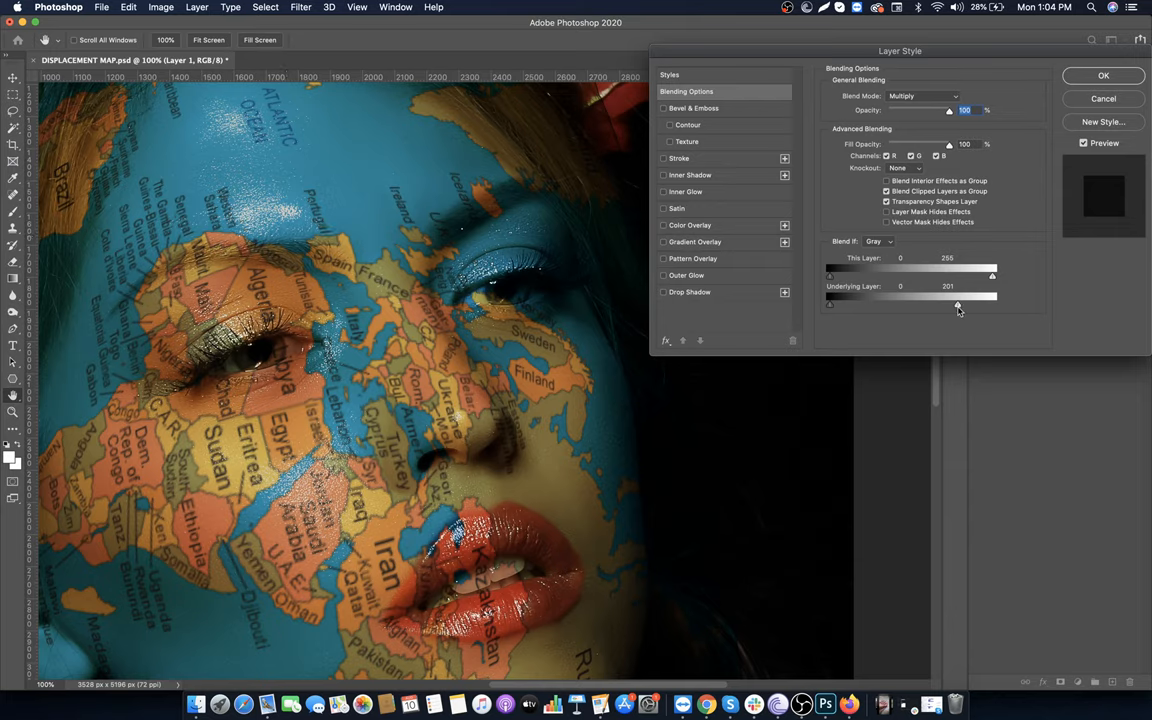
Alt-split the white slider to roughly 183/255 for a soft highlight transition and confirm
{"action": "left_click_drag", "start_coordinate": [956, 302], "coordinate": [936, 302]}
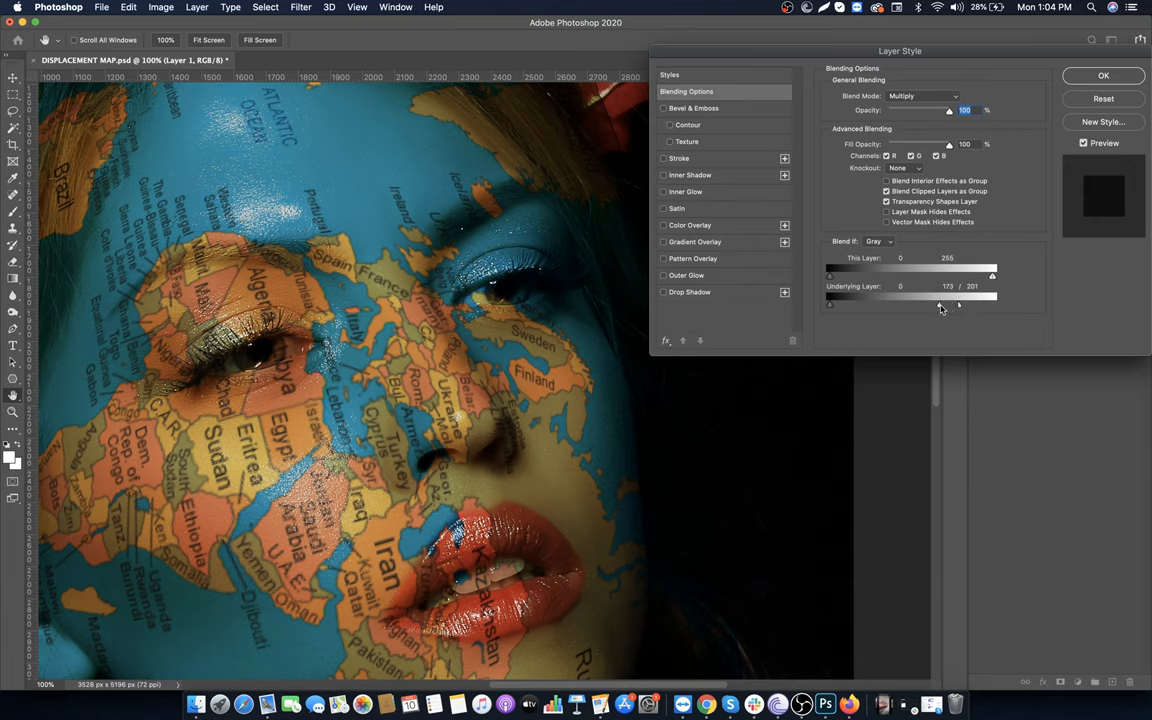
{"action": "left_click_drag", "start_coordinate": [940, 304], "coordinate": [936, 304]}
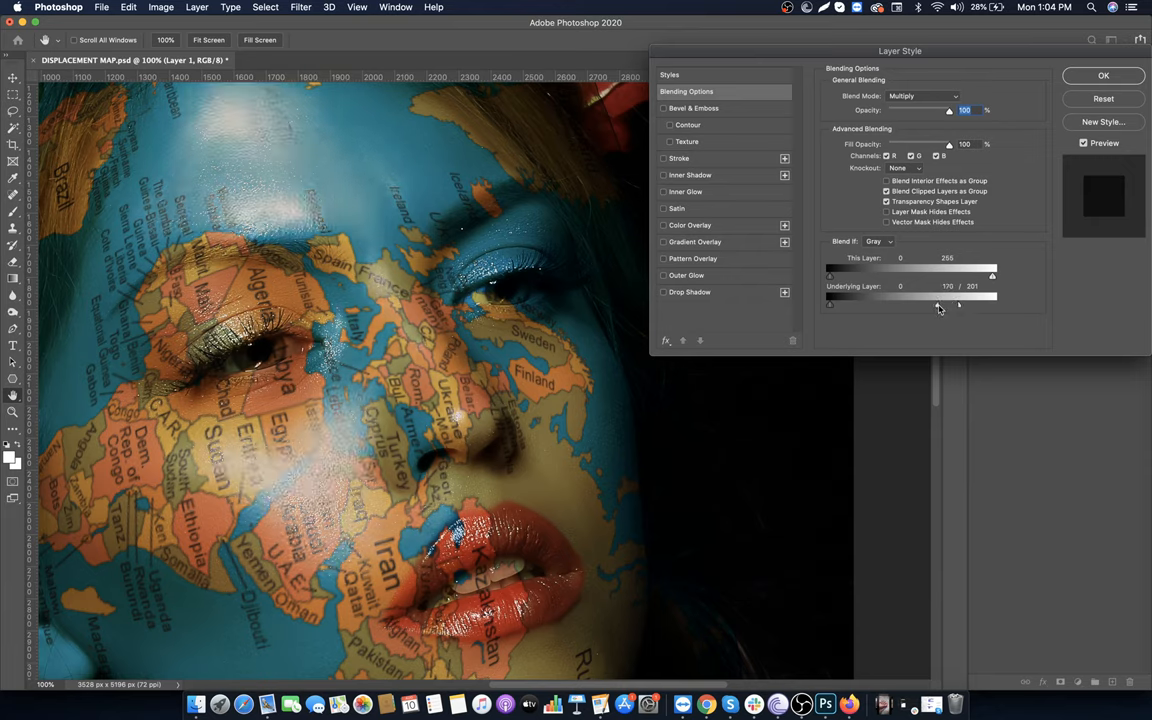
{"action": "left_click_drag", "start_coordinate": [950, 300], "coordinate": [936, 300]}
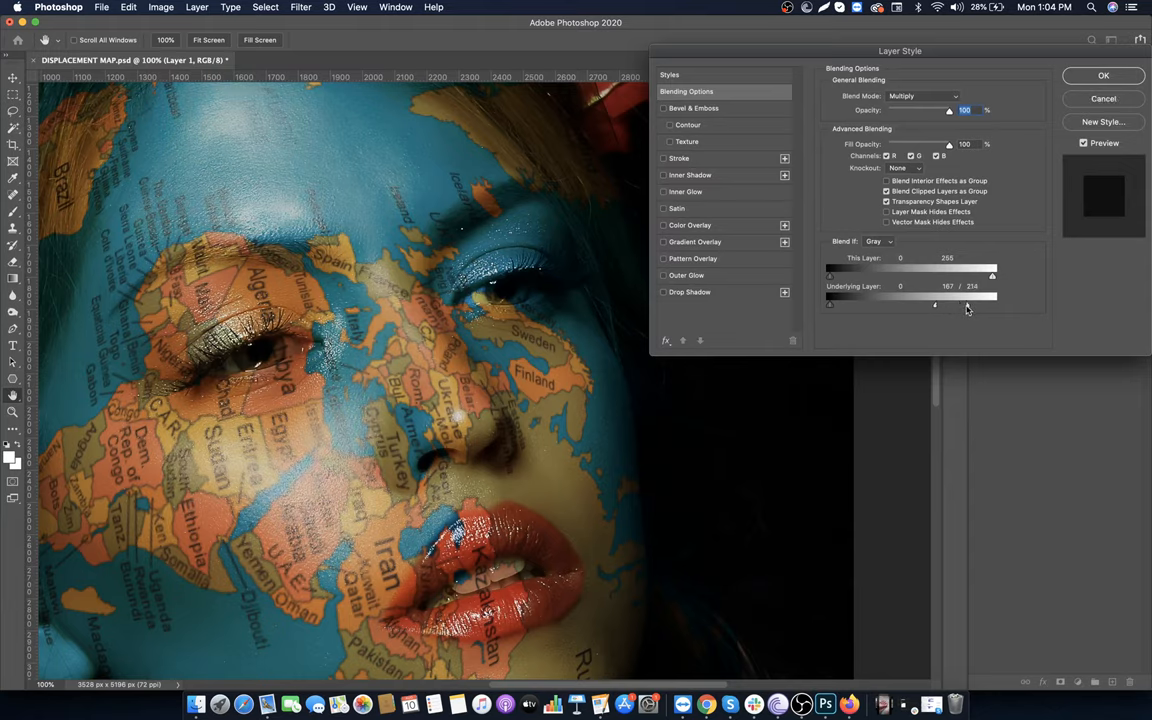
{"action": "left_click_drag", "start_coordinate": [948, 304], "coordinate": [936, 304]}
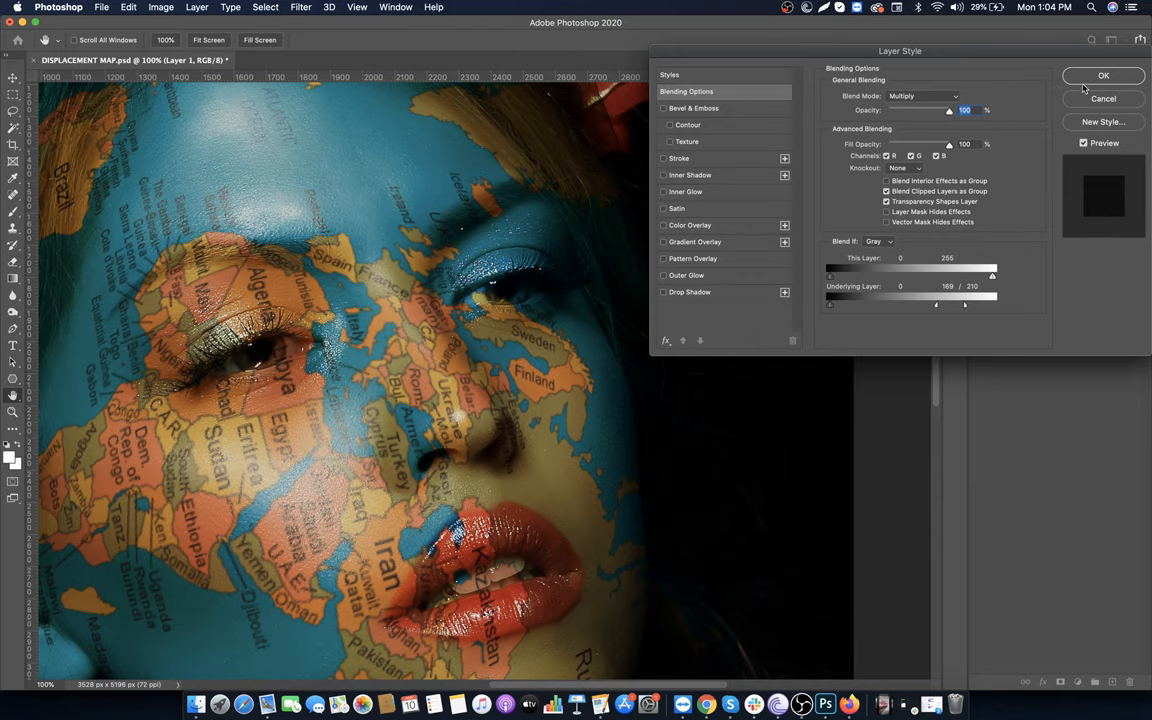
{"action": "left_click", "coordinate": [1104, 76]}
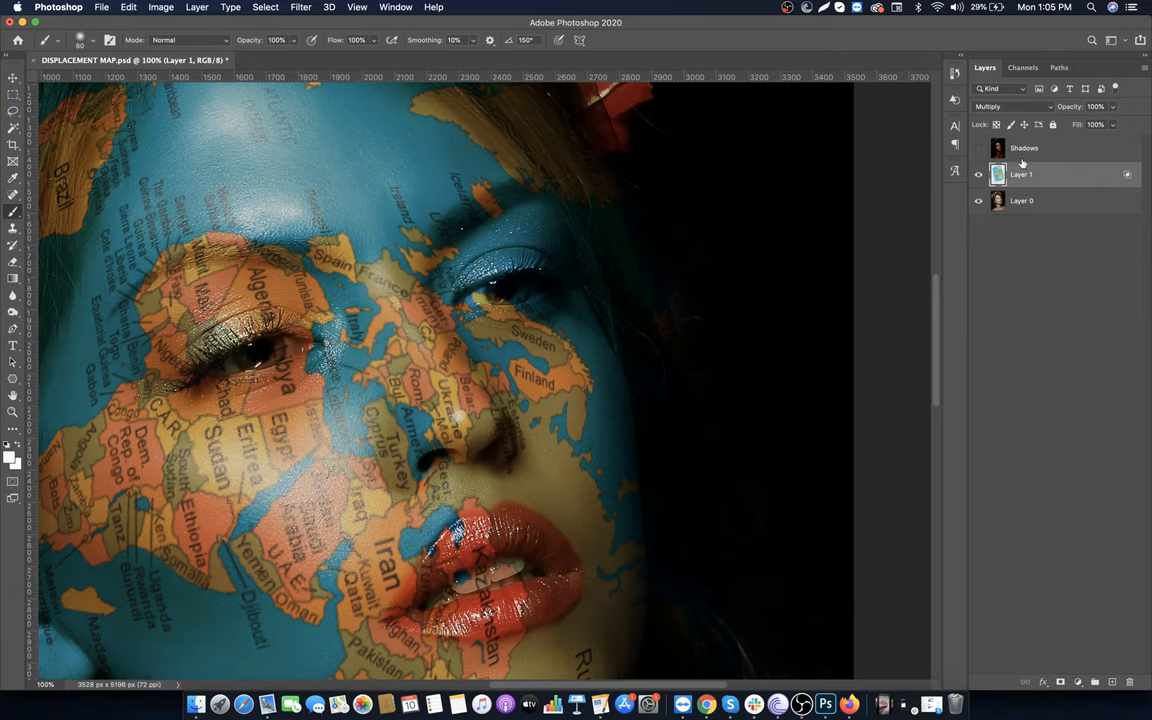
Select the Shadows layer above the map and set its blend mode to Soft Light
{"action": "left_click", "coordinate": [1024, 148]}
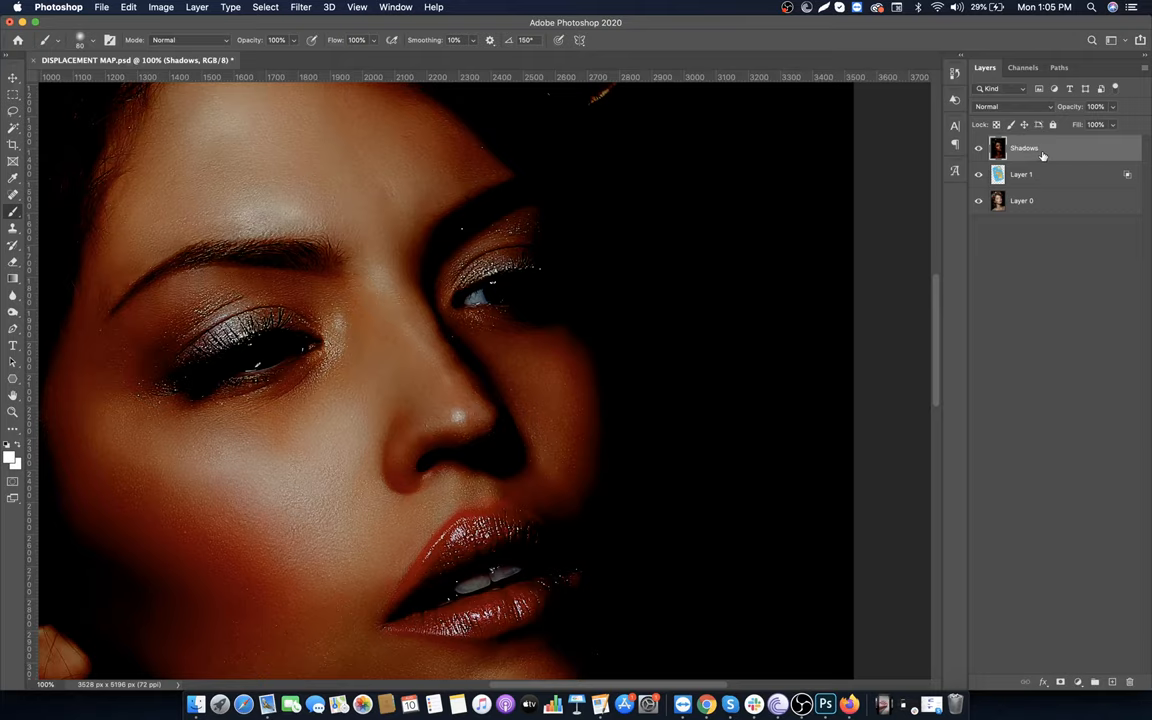
{"action": "left_click", "coordinate": [1010, 106]}
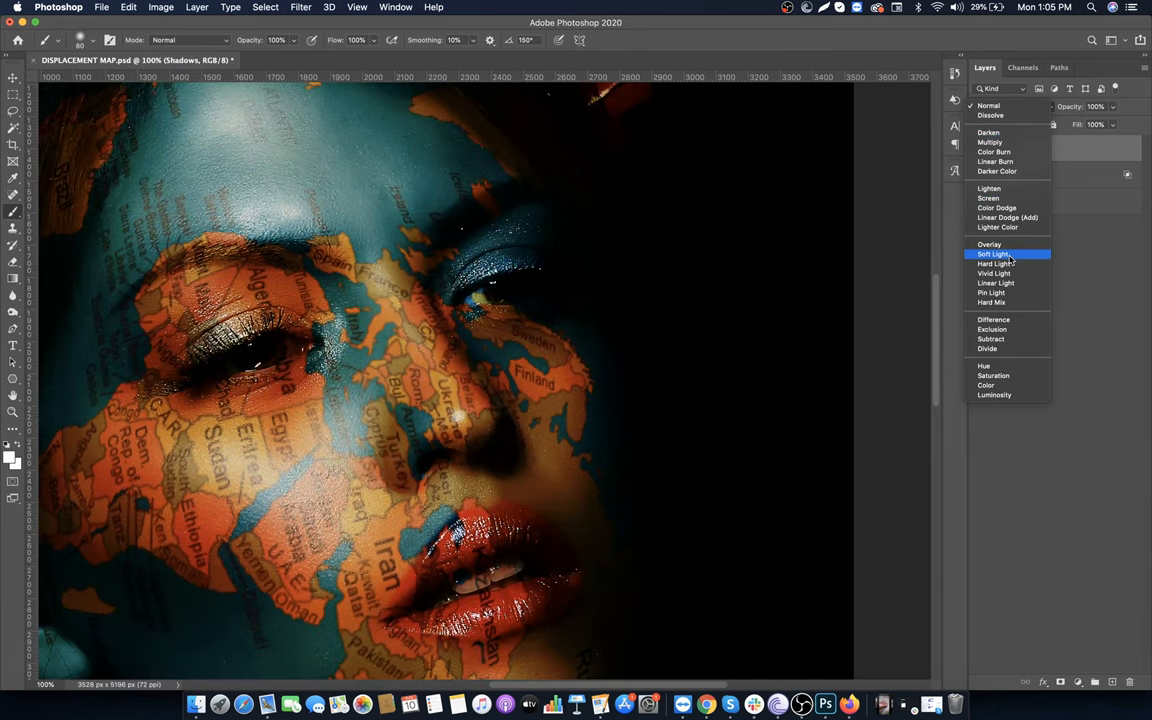
{"action": "left_click", "coordinate": [992, 254]}
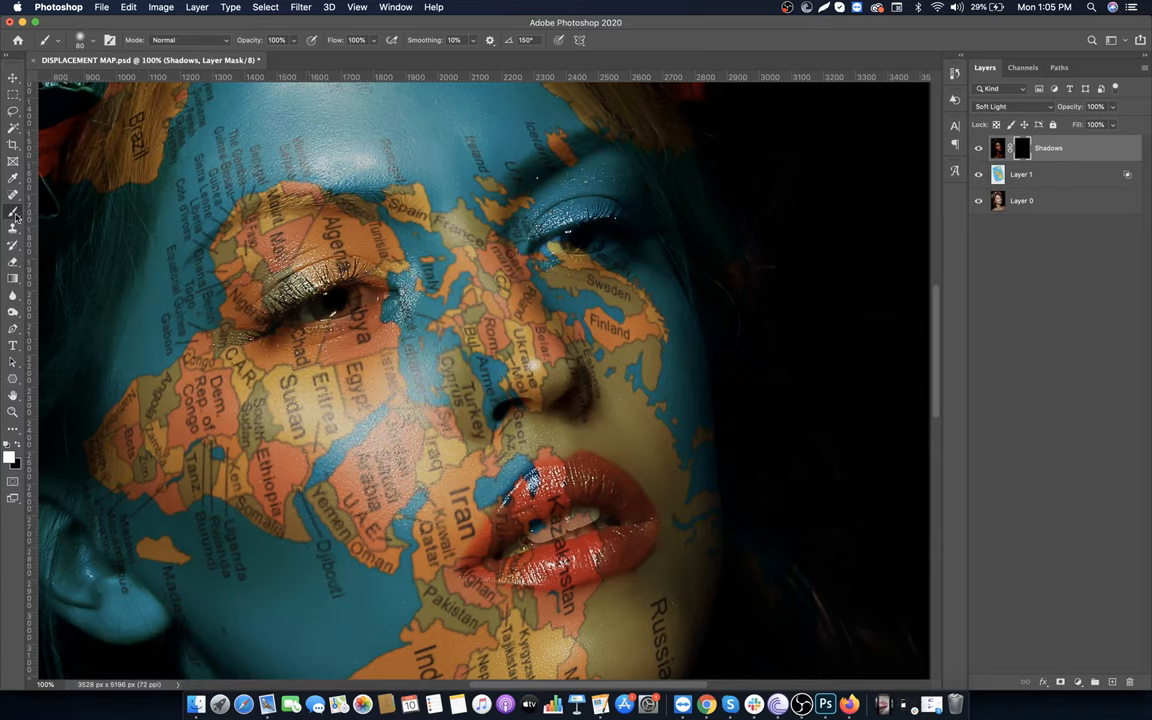
With a 50% opacity white brush, paint shadow back onto the mask along the face and right cheek
{"action": "left_click", "coordinate": [92, 40]}
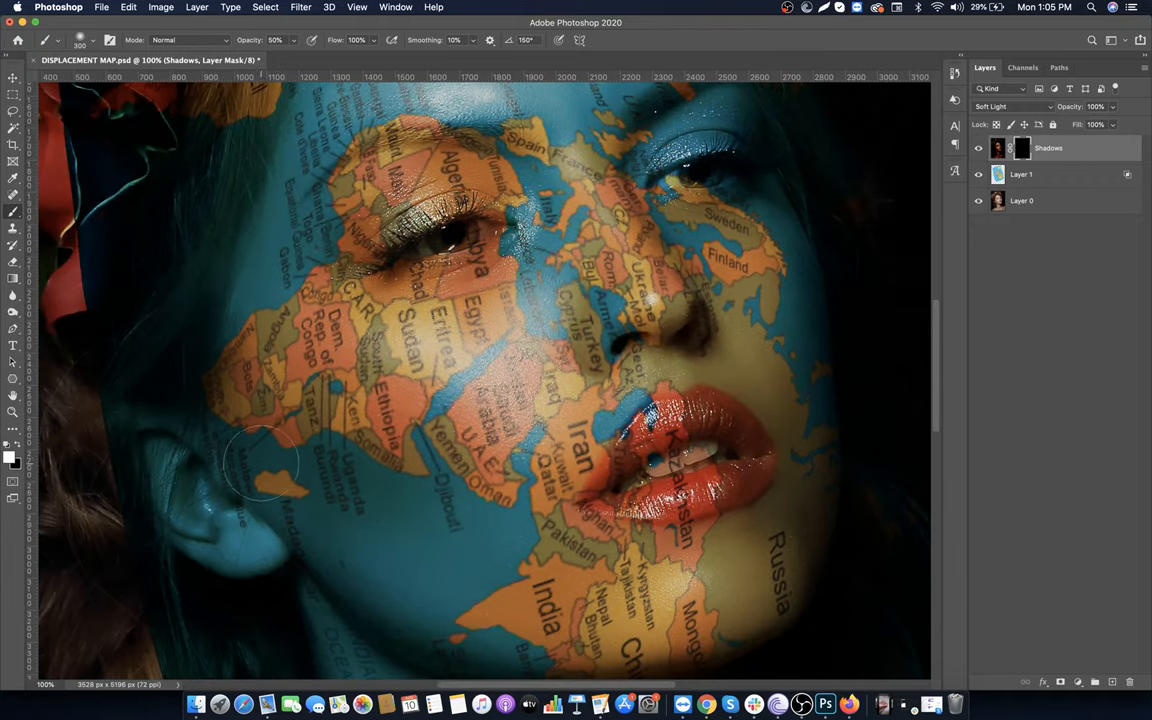
{"action": "left_click_drag", "start_coordinate": [264, 464], "coordinate": [430, 476]}
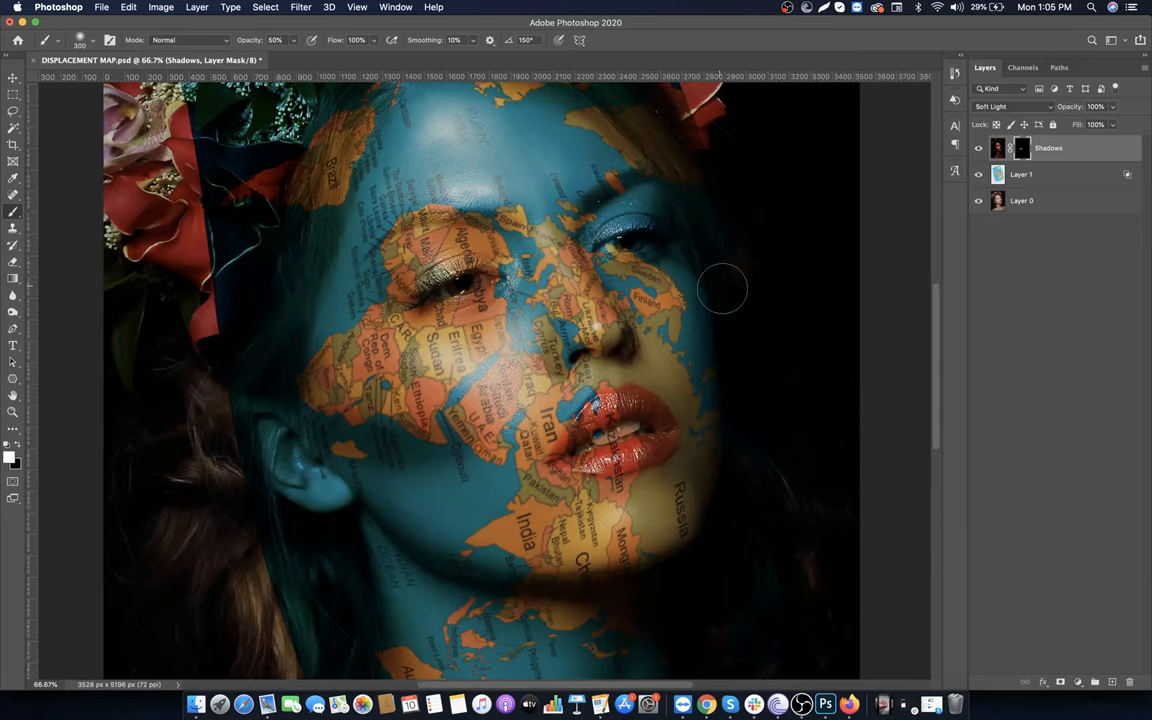
{"action": "left_click_drag", "start_coordinate": [722, 288], "coordinate": [720, 456]}
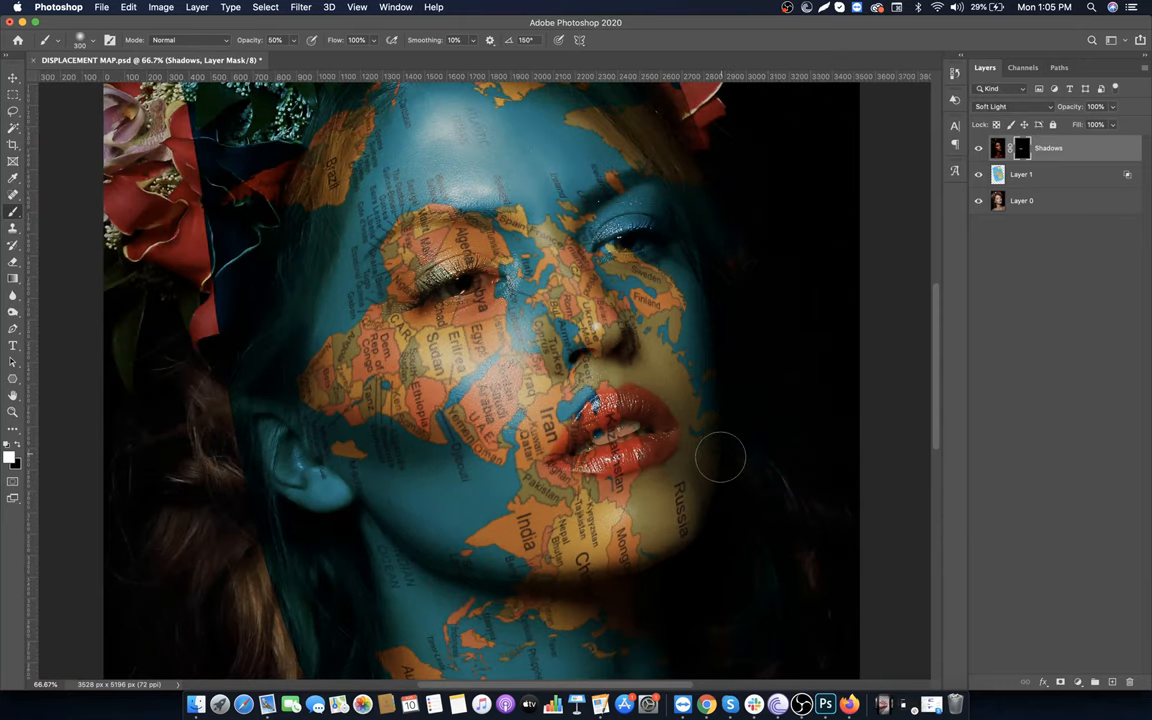